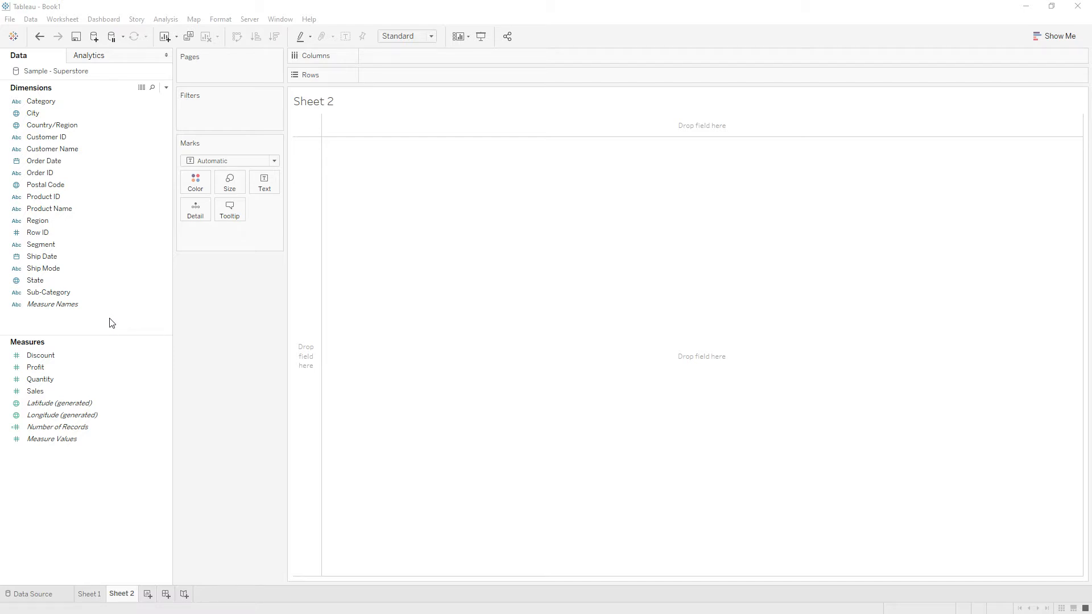
# Filter the sheet on Order Date to a relative range of the last 2 years
pyautogui.click(45, 160)
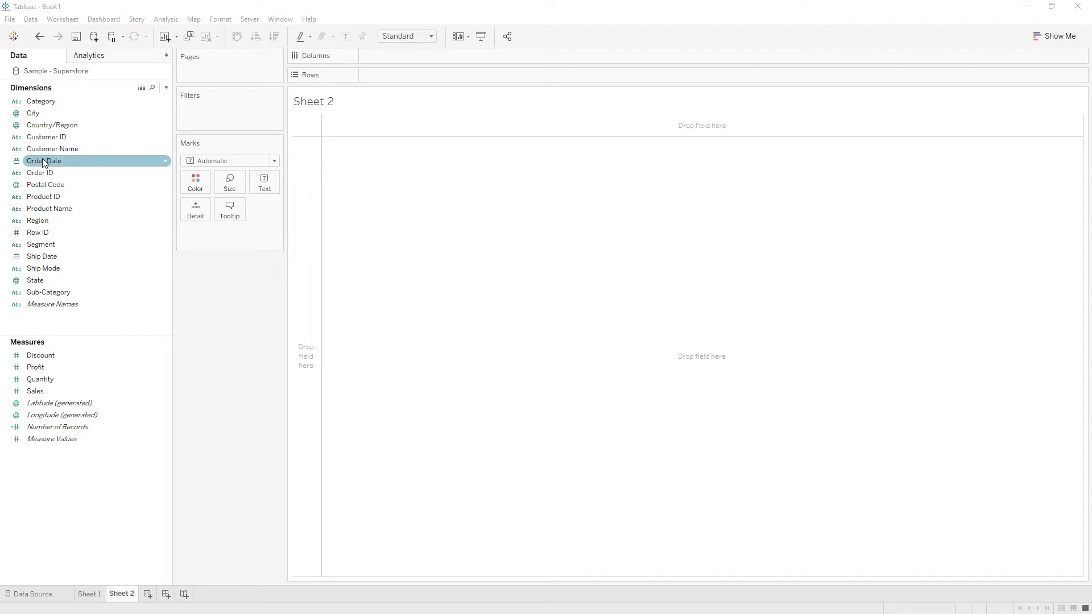
pyautogui.moveTo(45, 160); pyautogui.dragTo(210, 108)
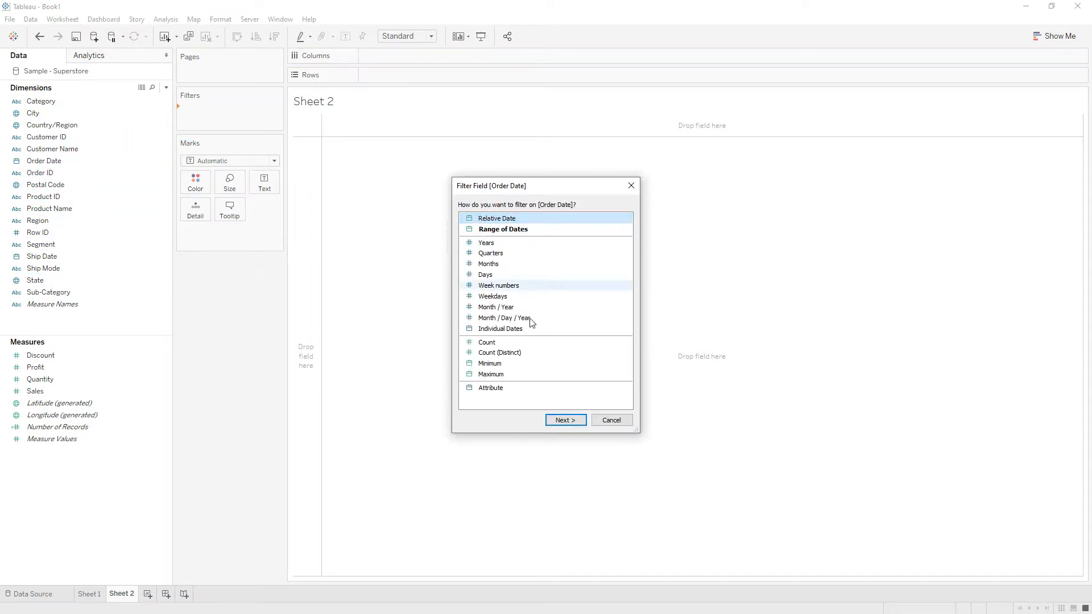
pyautogui.click(565, 420)
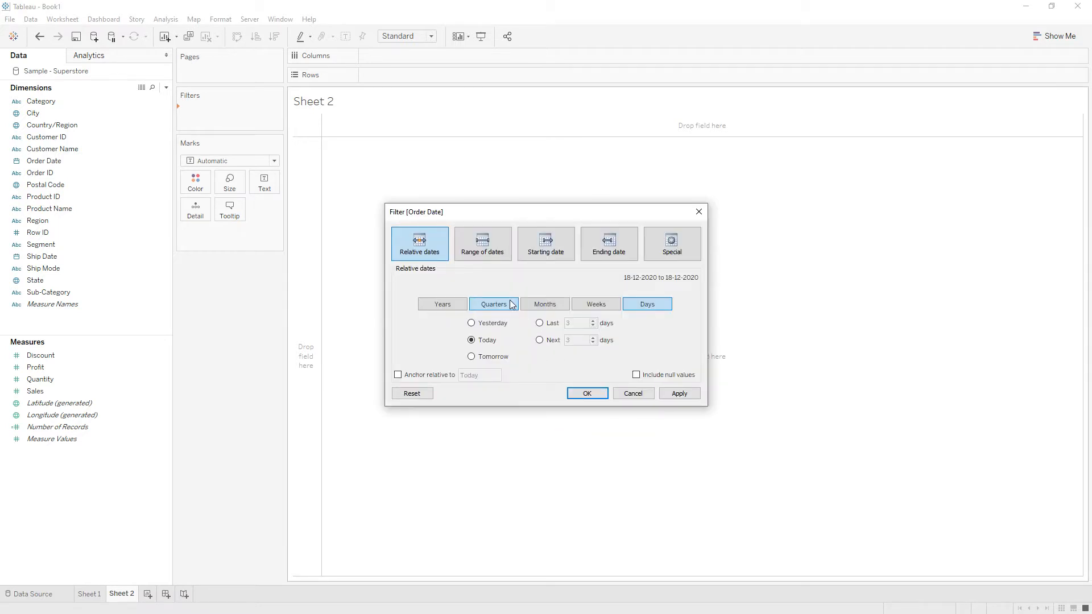
pyautogui.click(441, 304)
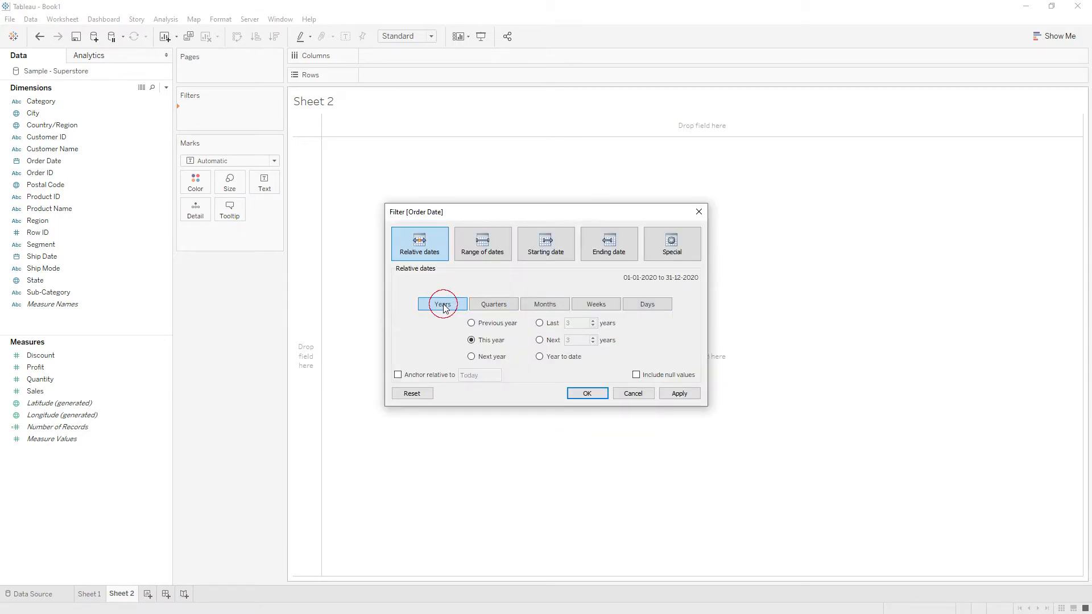
pyautogui.click(539, 322)
pyautogui.write('2')
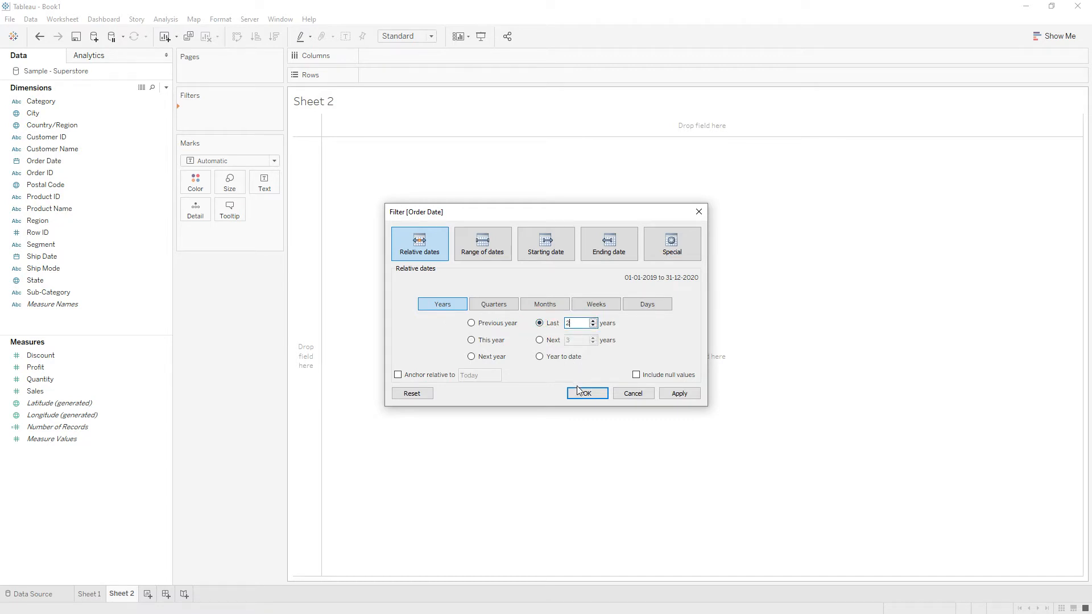
pyautogui.click(583, 394)
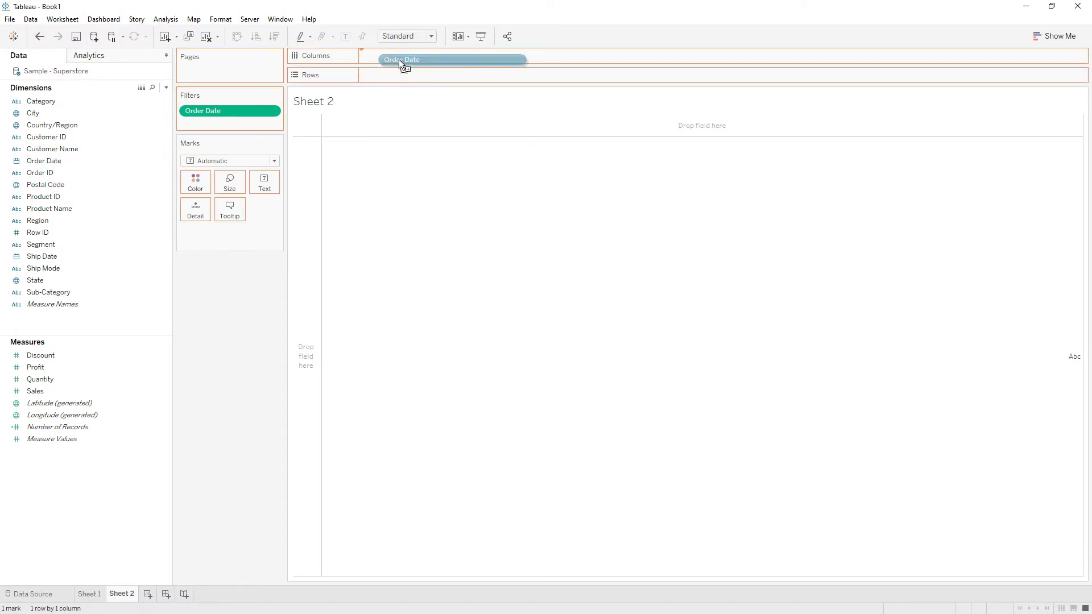
# Put YEAR(Order Date) and Category on Columns and SUM(Sales) on Rows as bars
pyautogui.moveTo(401, 59); pyautogui.dragTo(401, 56)
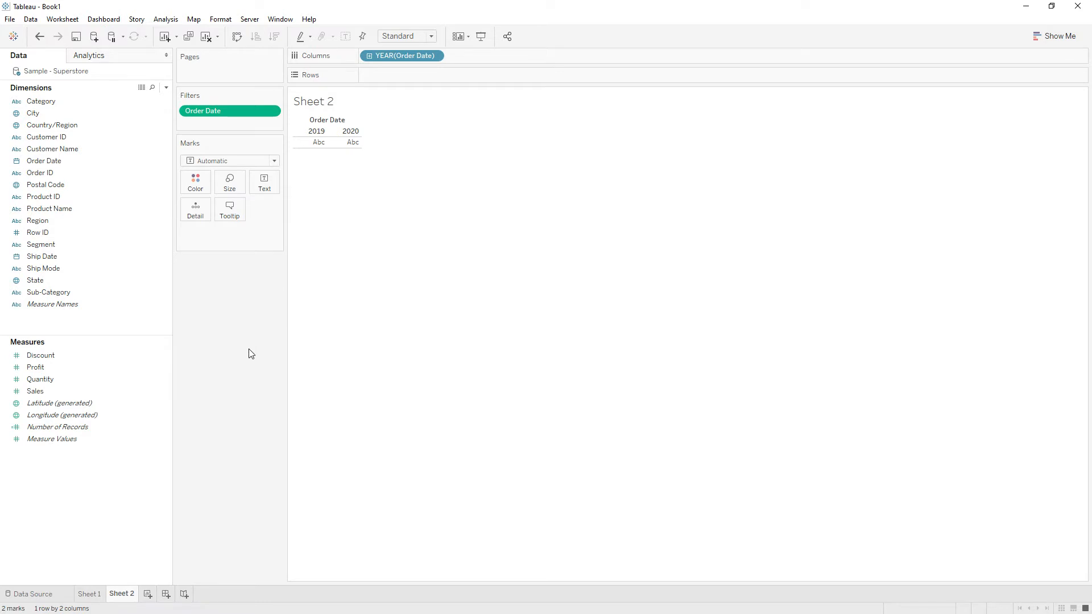
pyautogui.moveTo(41, 101); pyautogui.dragTo(418, 75)
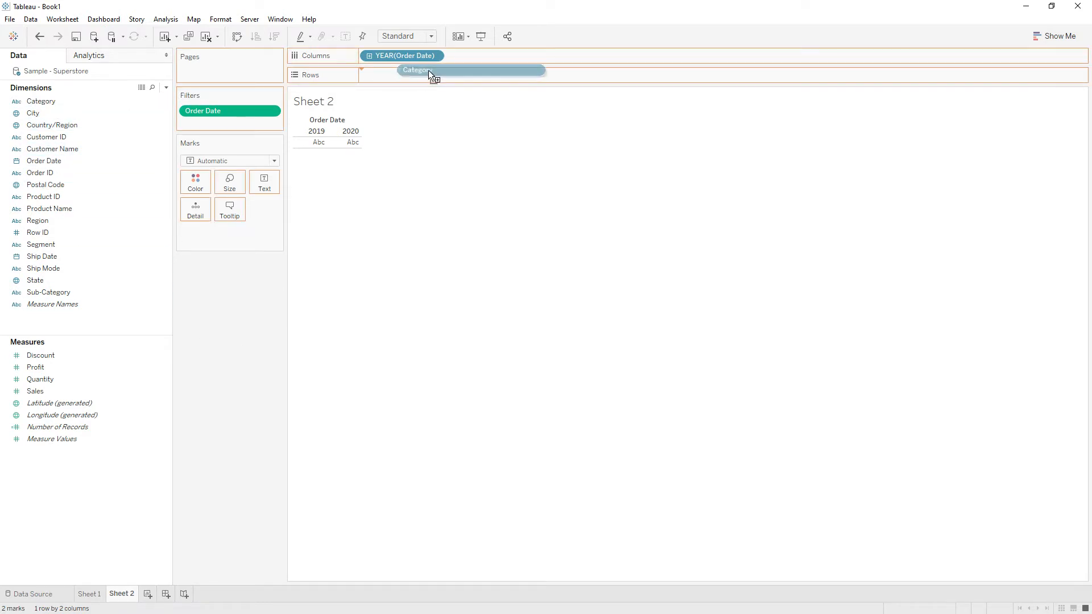
pyautogui.moveTo(414, 69); pyautogui.dragTo(465, 56)
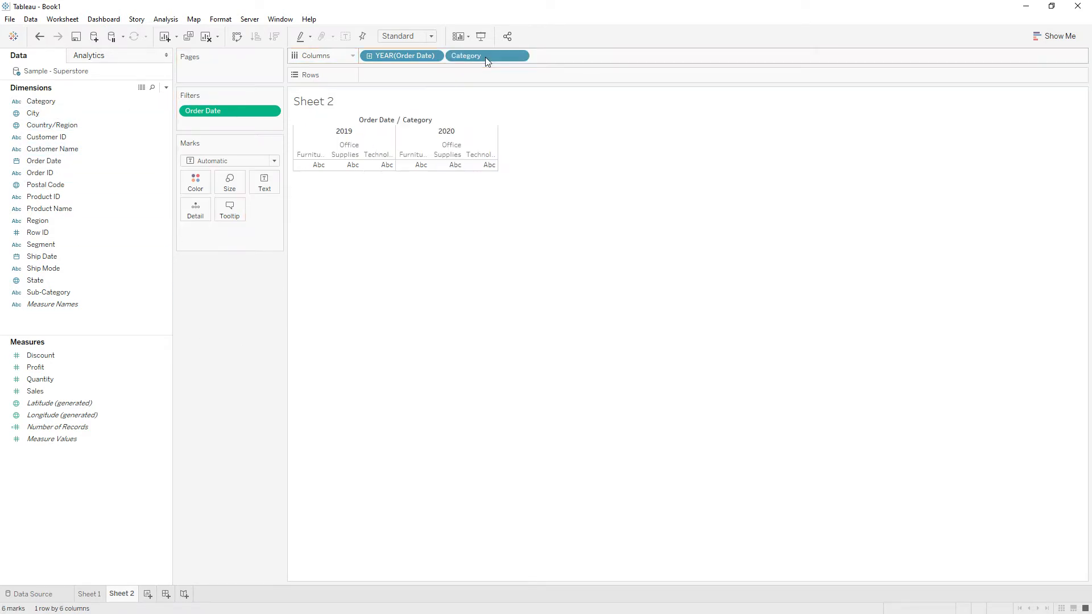
pyautogui.click(35, 390)
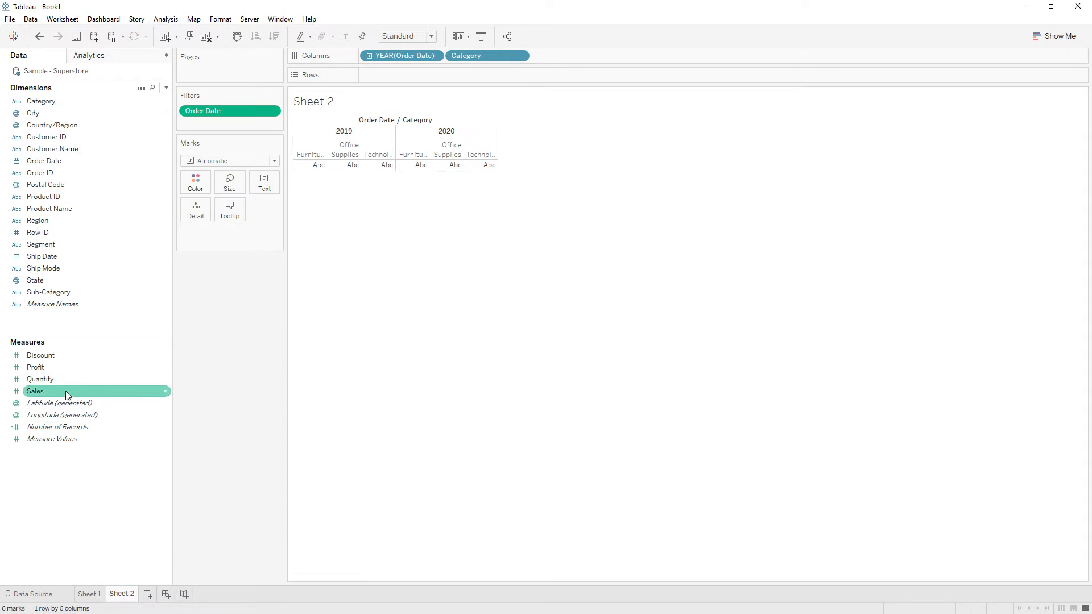
pyautogui.moveTo(35, 391); pyautogui.dragTo(384, 75)
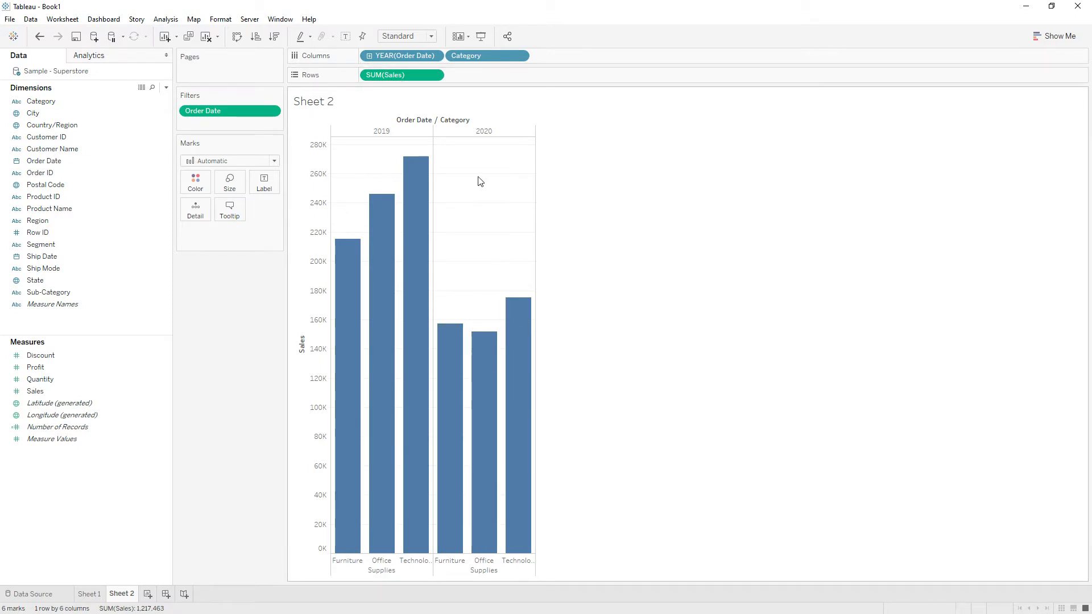
pyautogui.moveTo(411, 267)
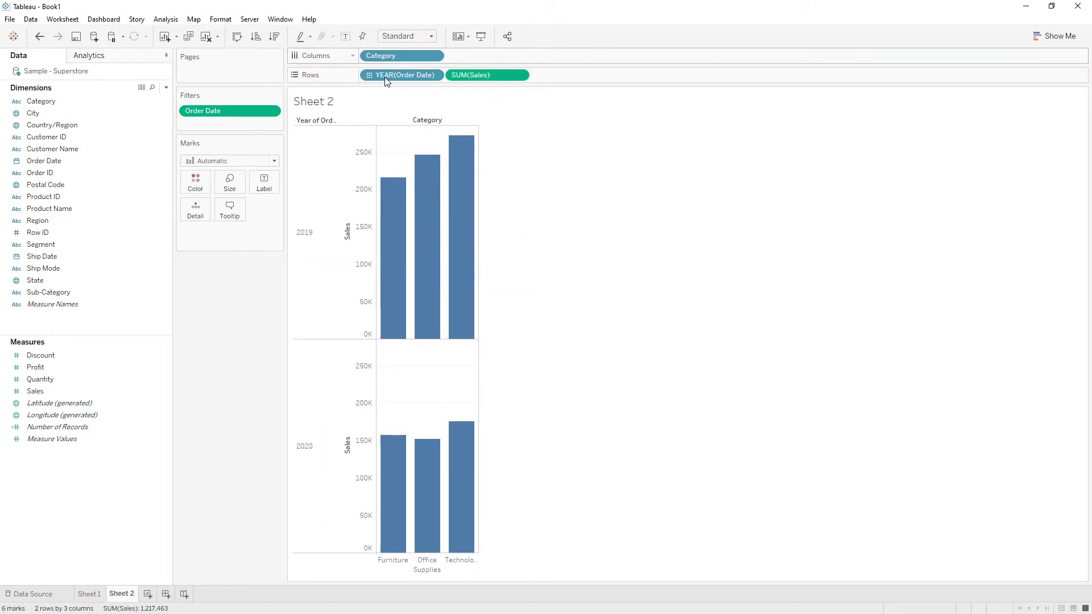
# Move YEAR(Order Date) after Category on Columns for side-by-side year bars
pyautogui.moveTo(401, 75); pyautogui.dragTo(488, 55)
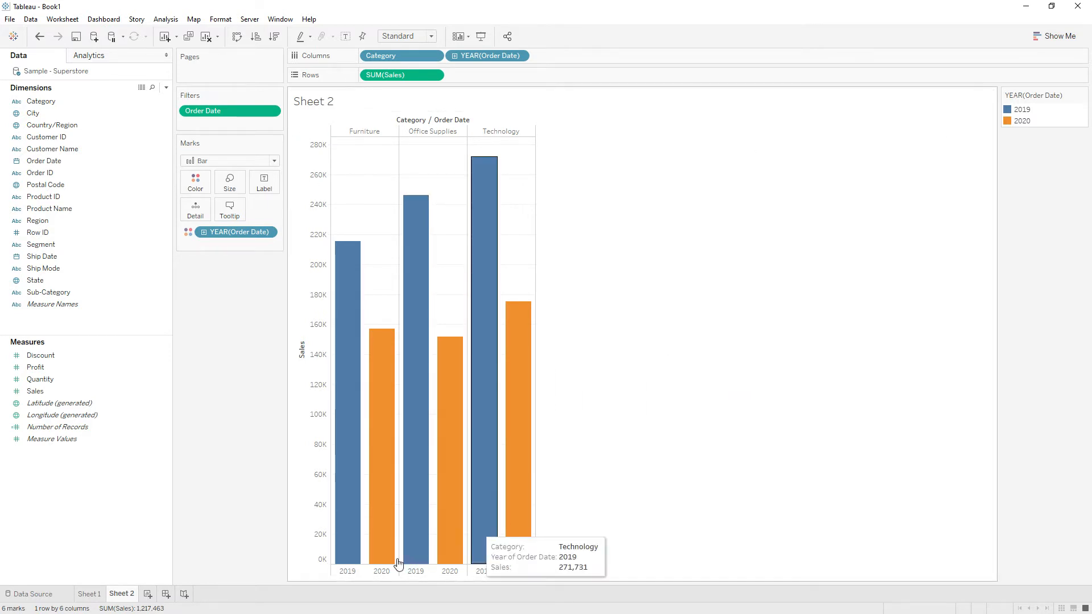
pyautogui.moveTo(351, 579)
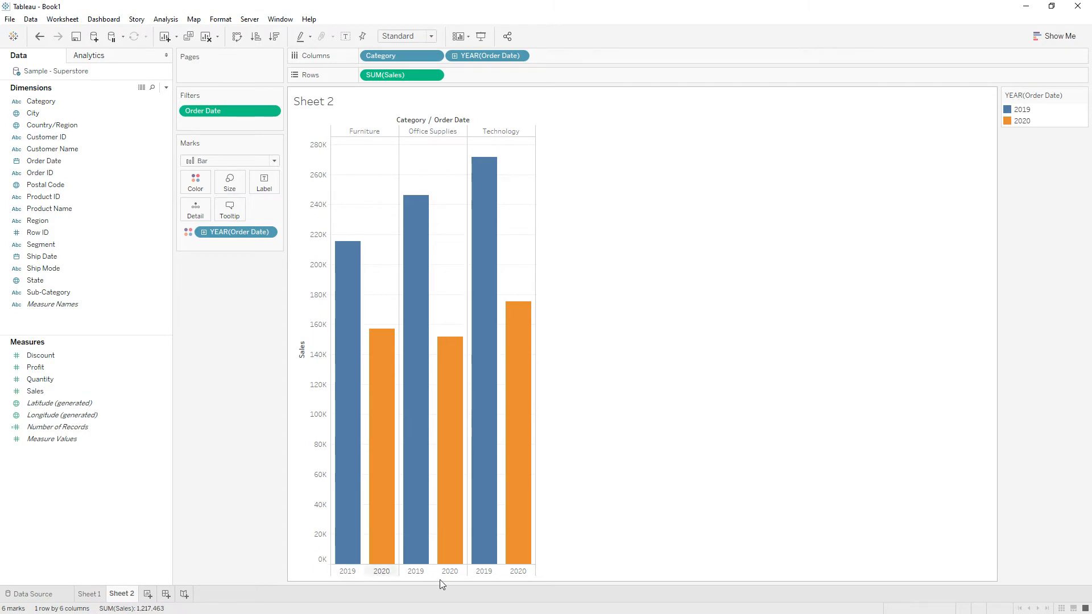
pyautogui.moveTo(152, 593)
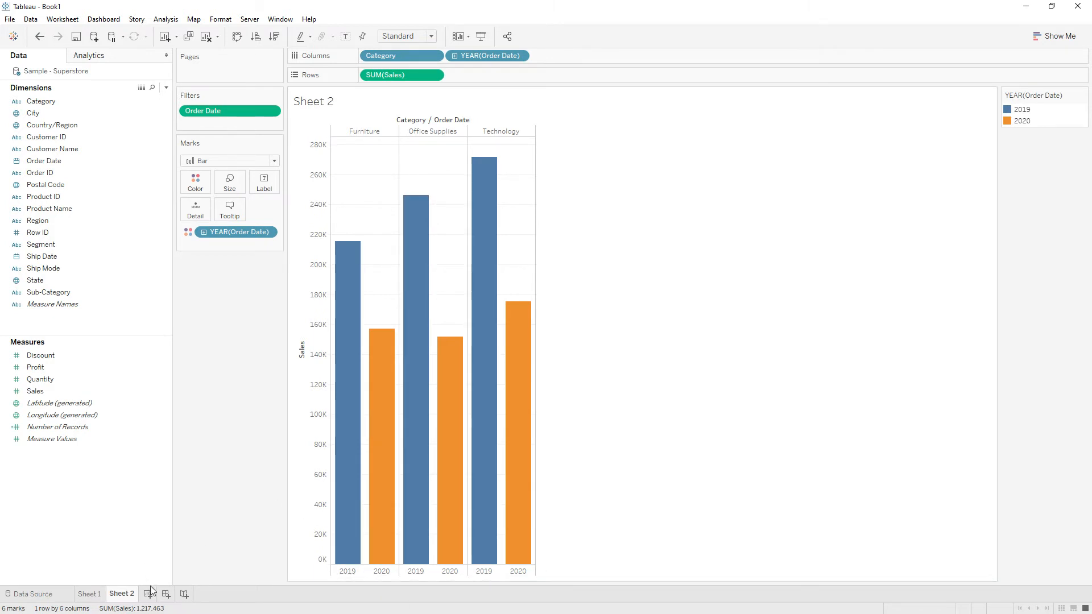
pyautogui.moveTo(147, 594)
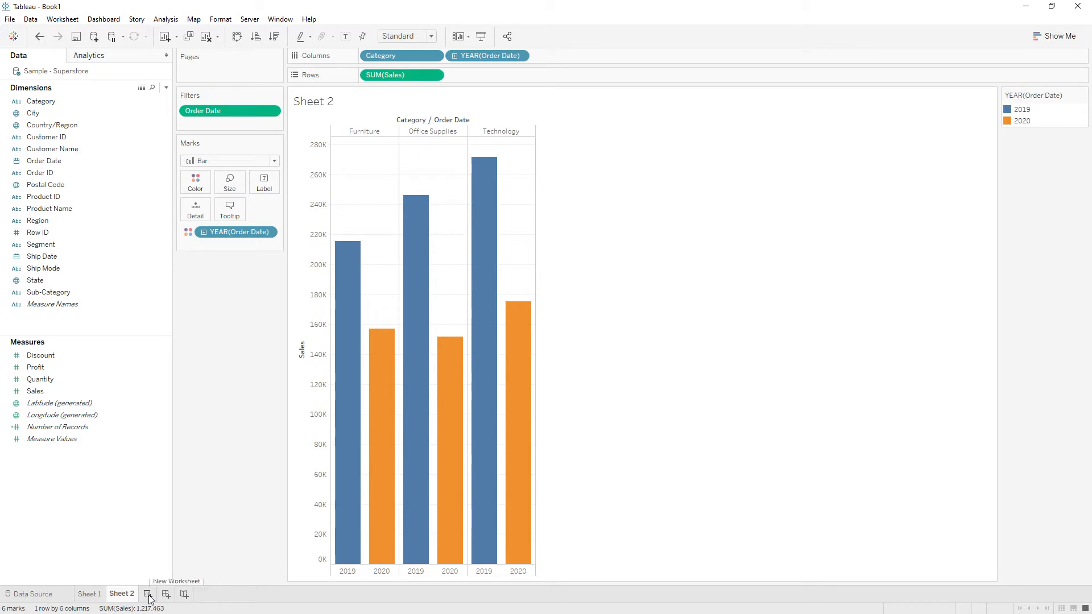
# On a new worksheet, create calculated field This Year as Year(today())=Year([Order Date])
pyautogui.click(148, 597)
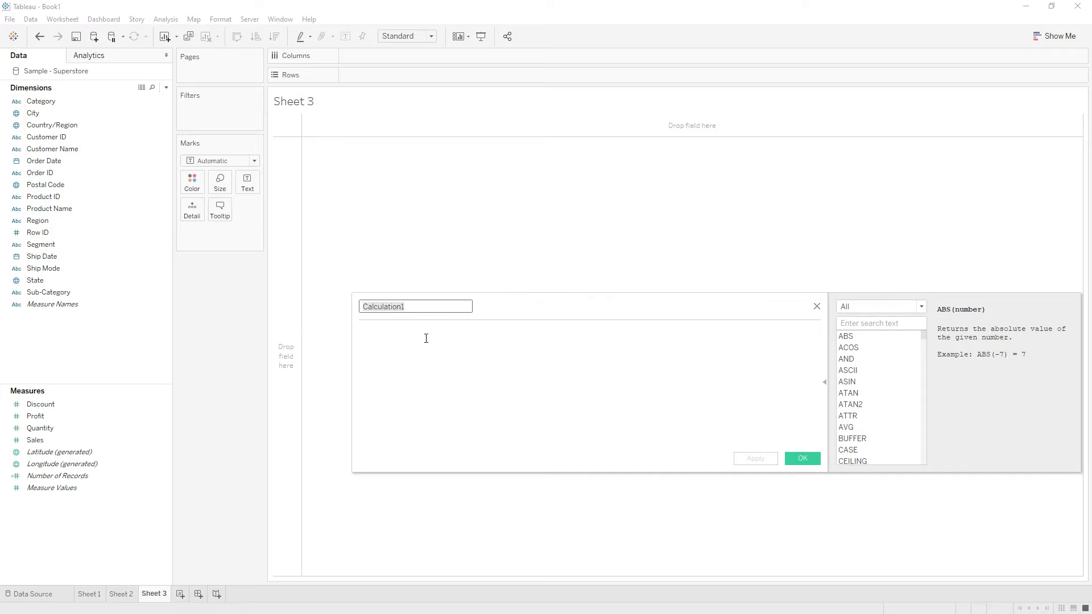
pyautogui.click(415, 306)
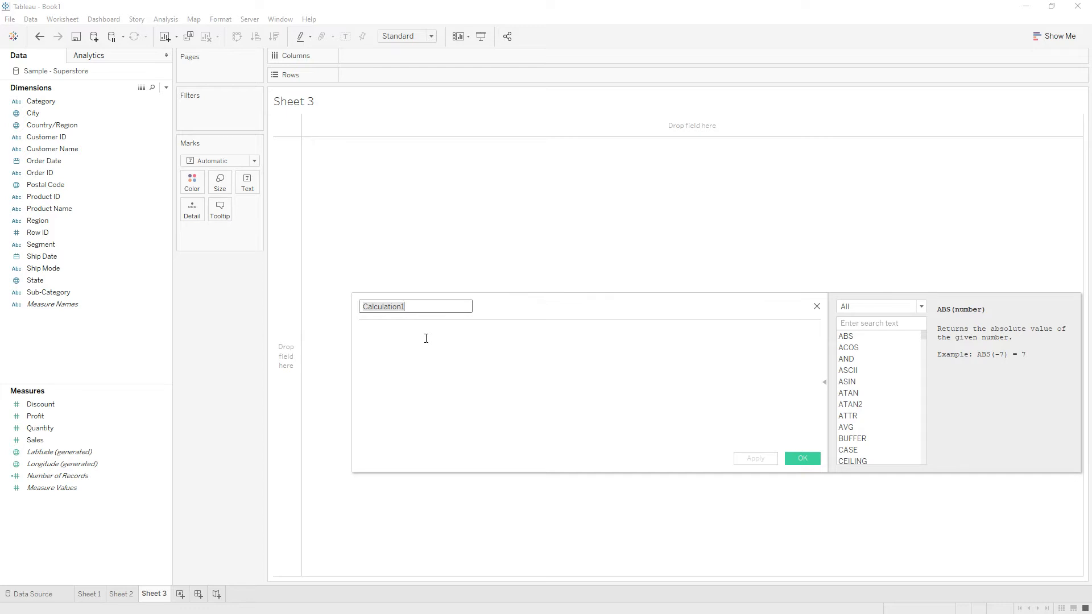
pyautogui.write('This Year')
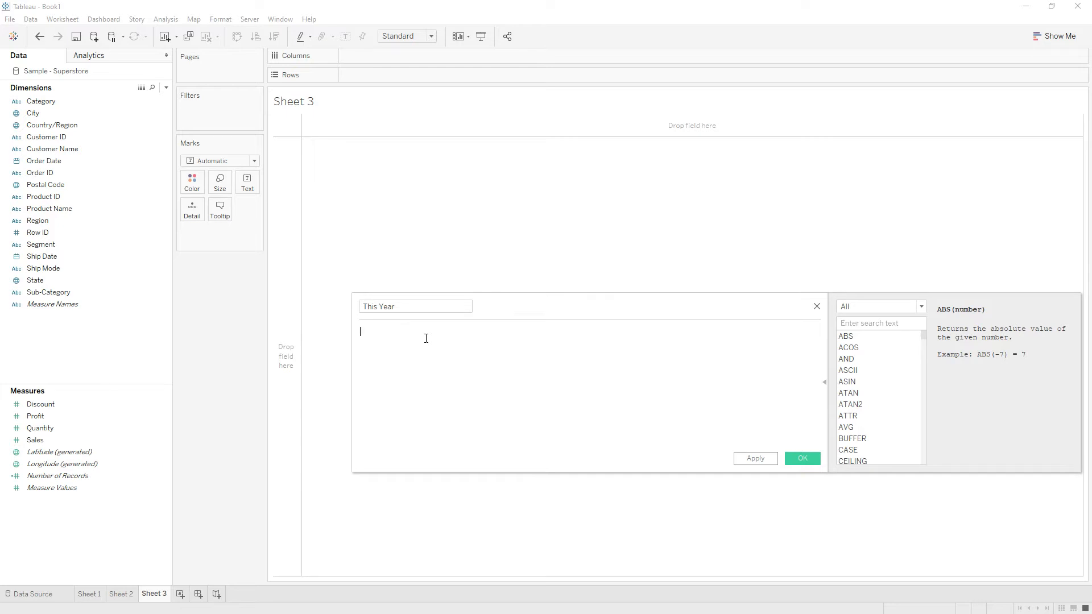
pyautogui.write('Year (')
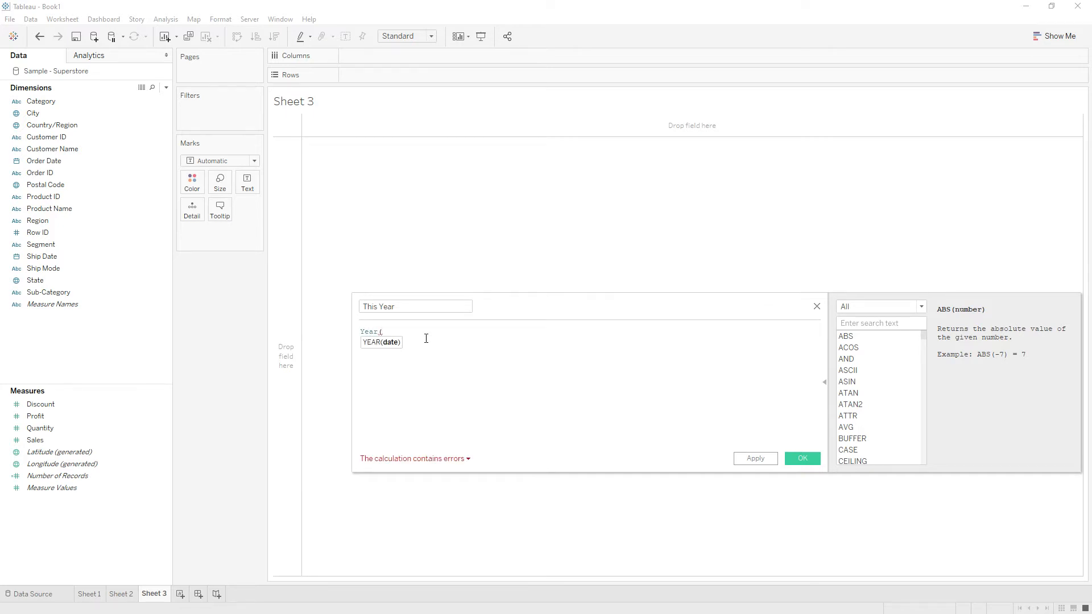
pyautogui.write('today(')
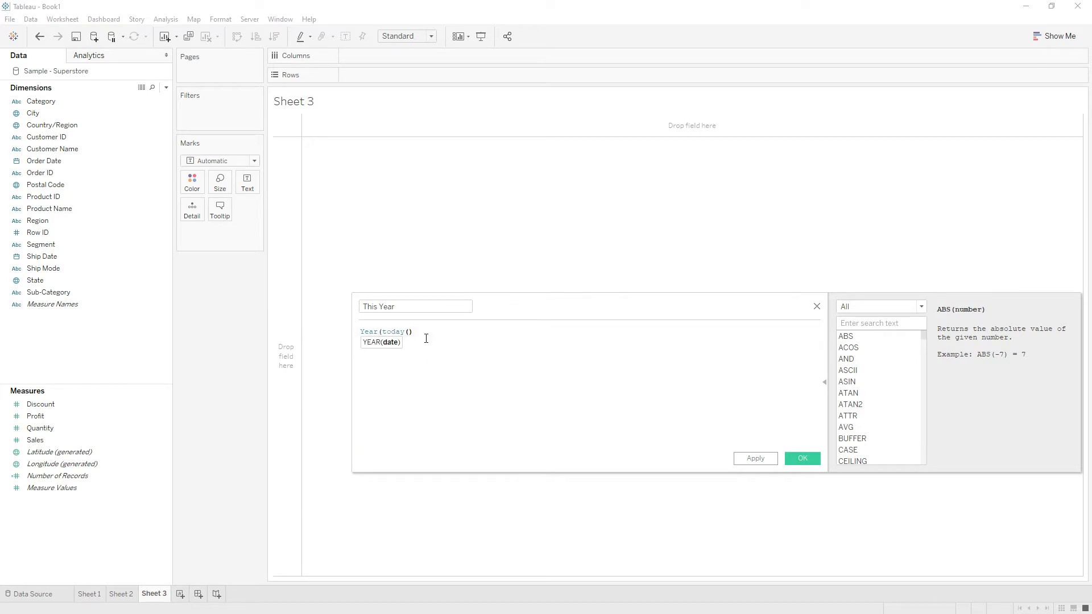
pyautogui.write('=Year(ord')
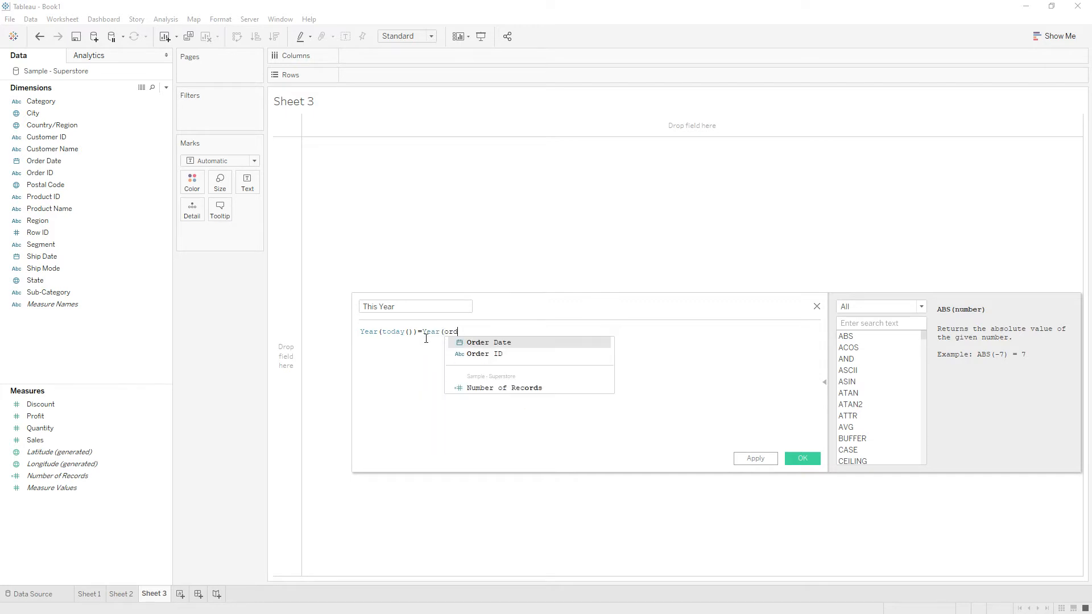
pyautogui.click(488, 343)
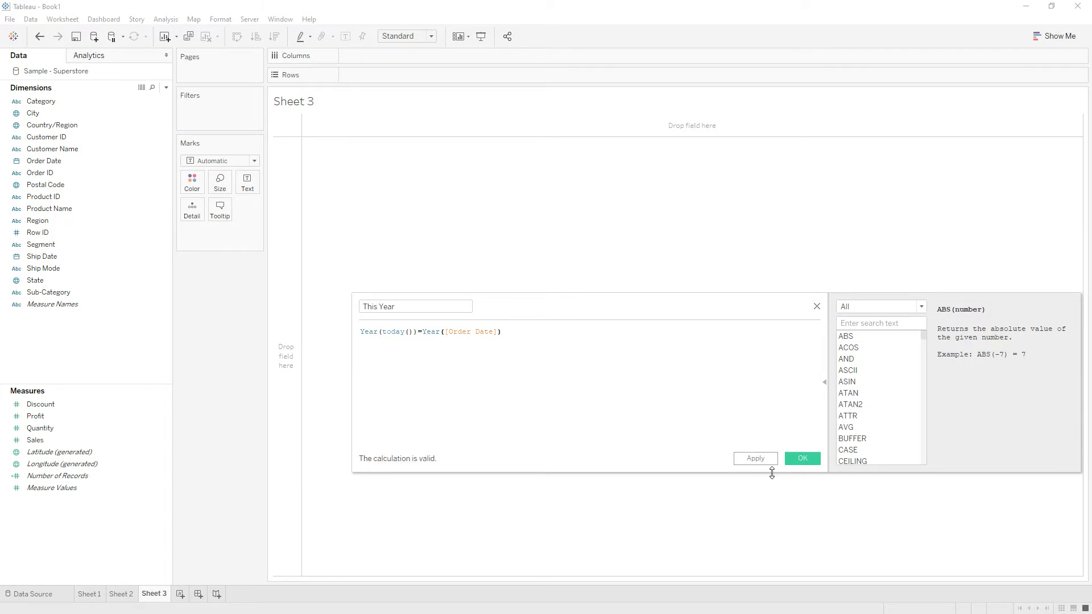
pyautogui.click(802, 458)
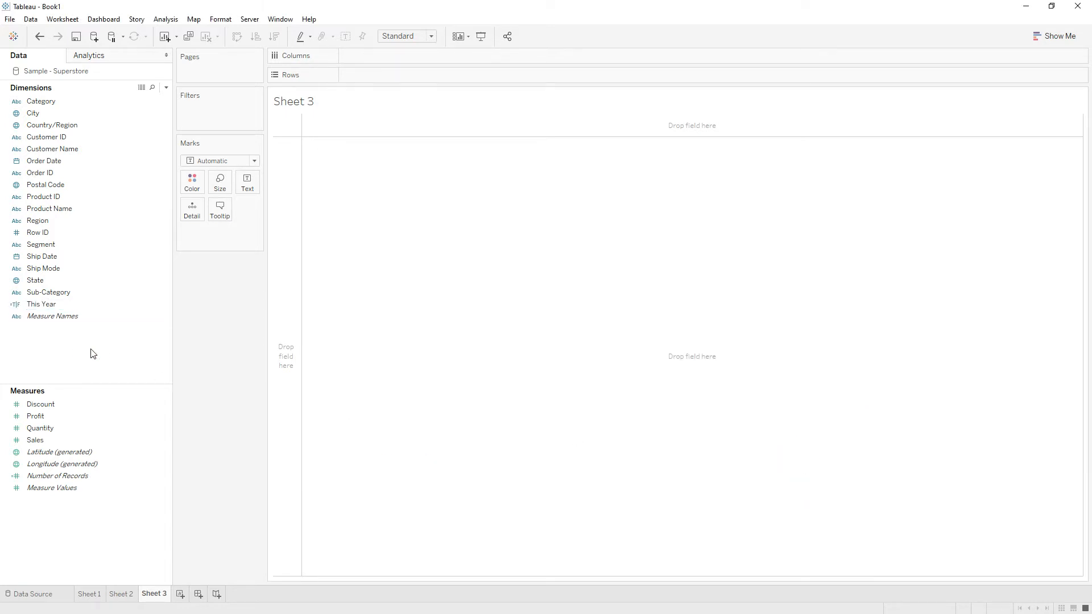
# Put Order Date years on Rows and bring up the Data pane's field-creation options
pyautogui.click(44, 160)
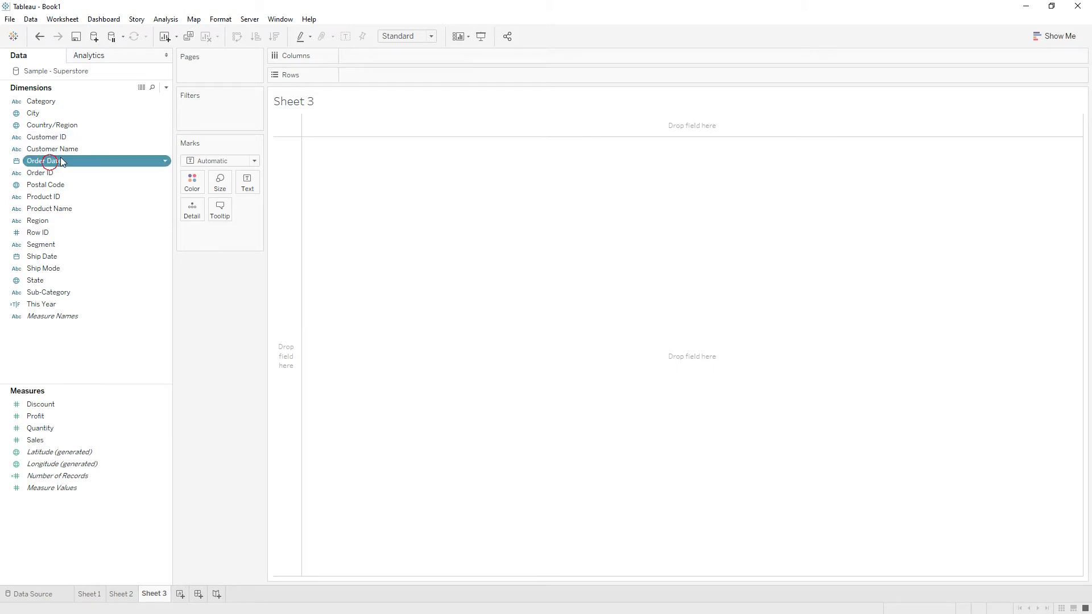
pyautogui.moveTo(44, 160); pyautogui.dragTo(383, 75)
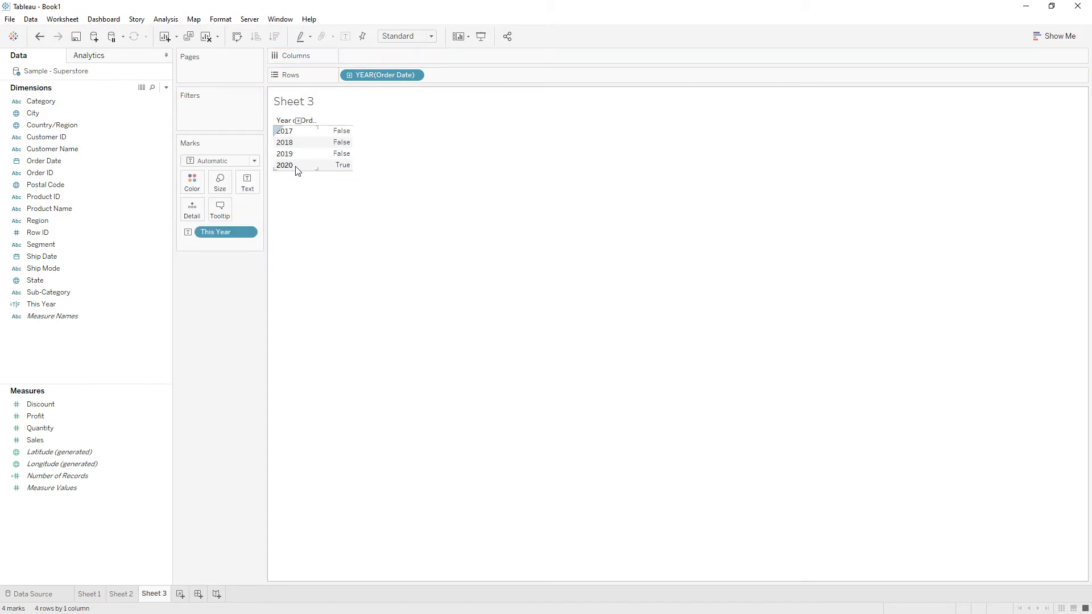
pyautogui.moveTo(342, 165)
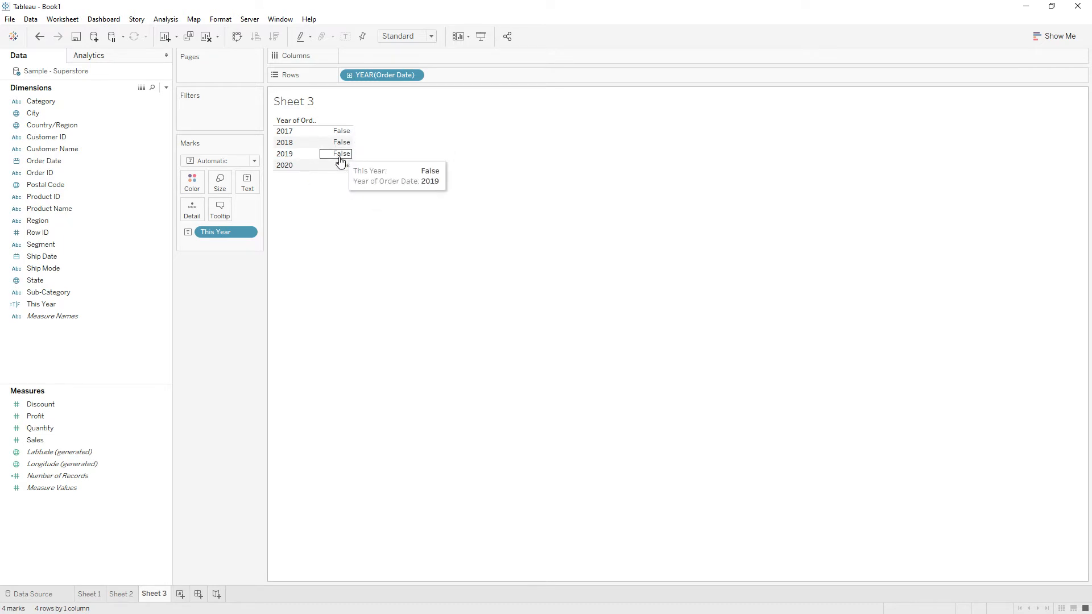
pyautogui.rightClick(54, 346)
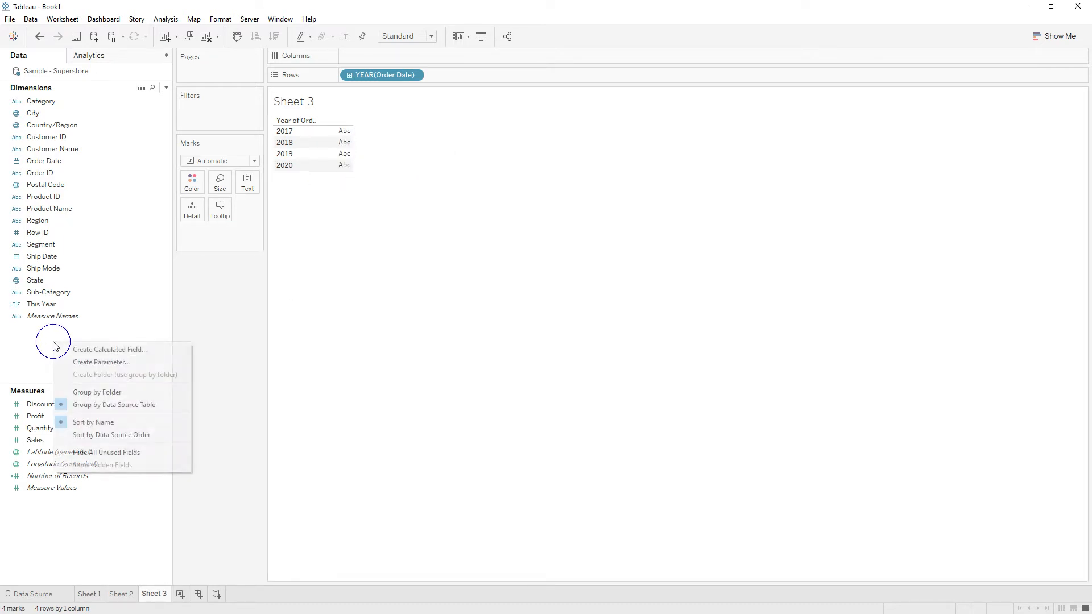
# Create calculated field Last Year defined as dateadd('year',-1,TODAY())
pyautogui.click(109, 349)
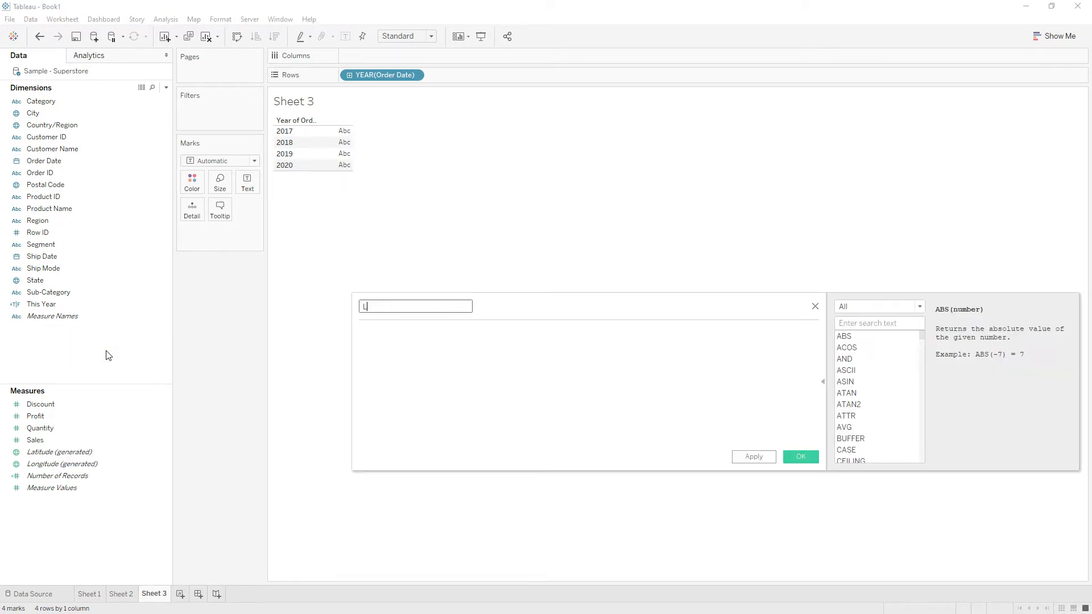
pyautogui.write('Last Year')
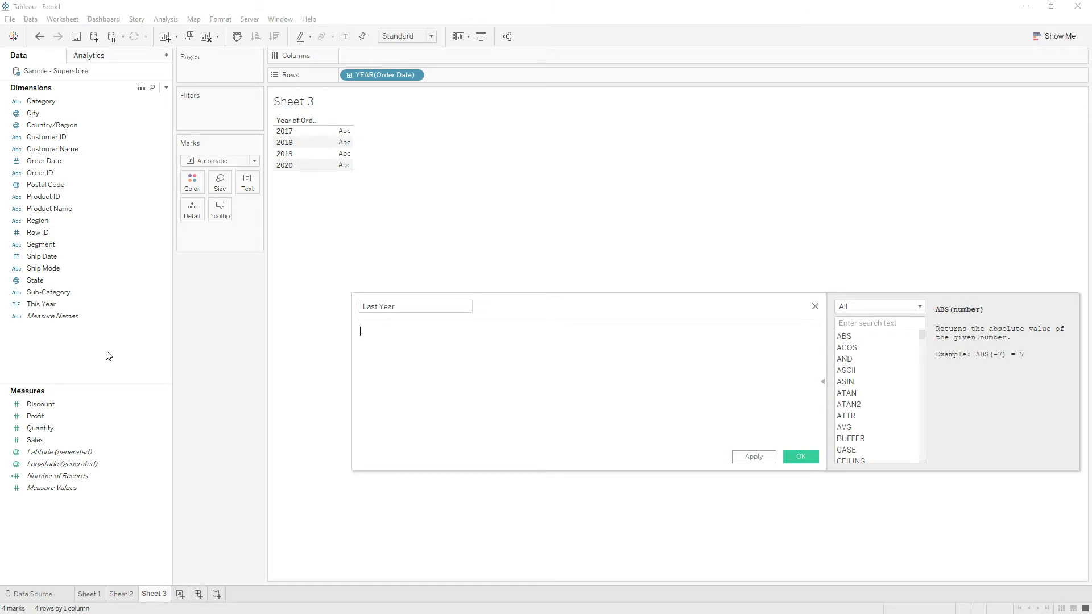
pyautogui.write('dateadd (')
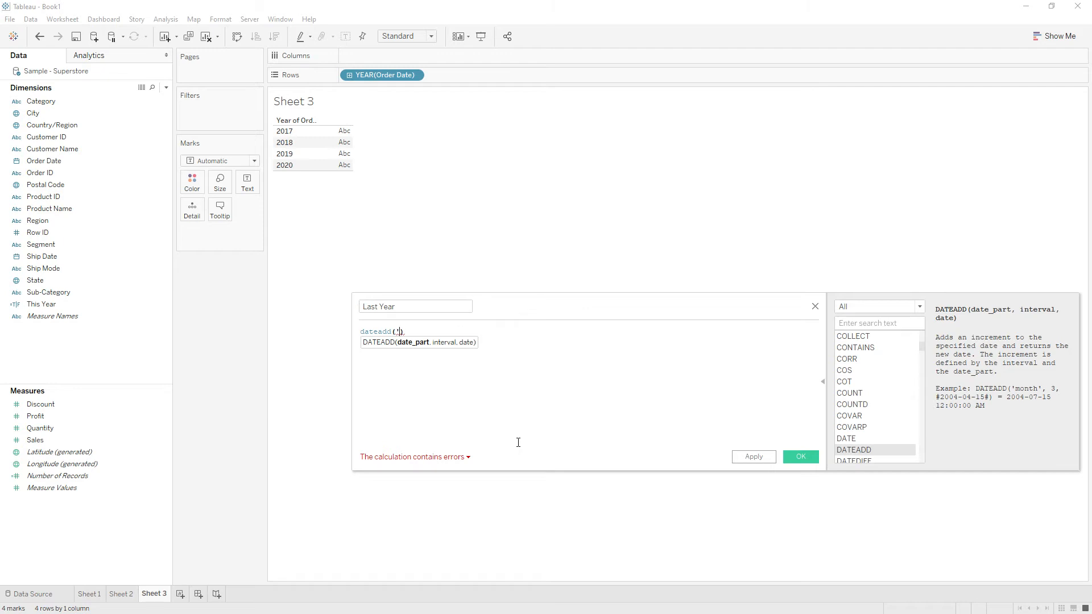
pyautogui.write("'year',")
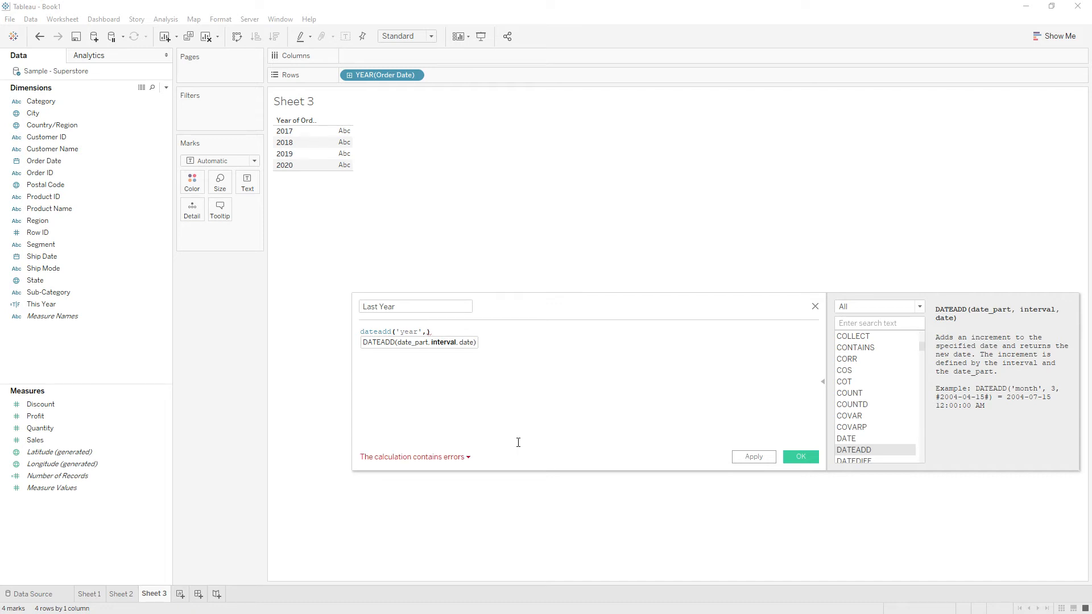
pyautogui.write('-1')
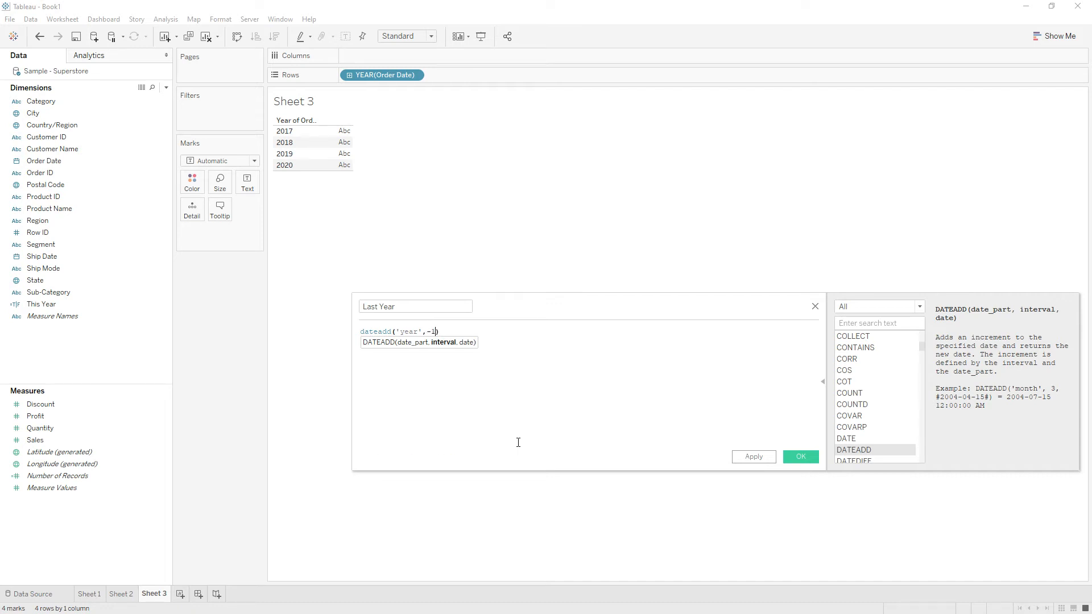
pyautogui.write(',')
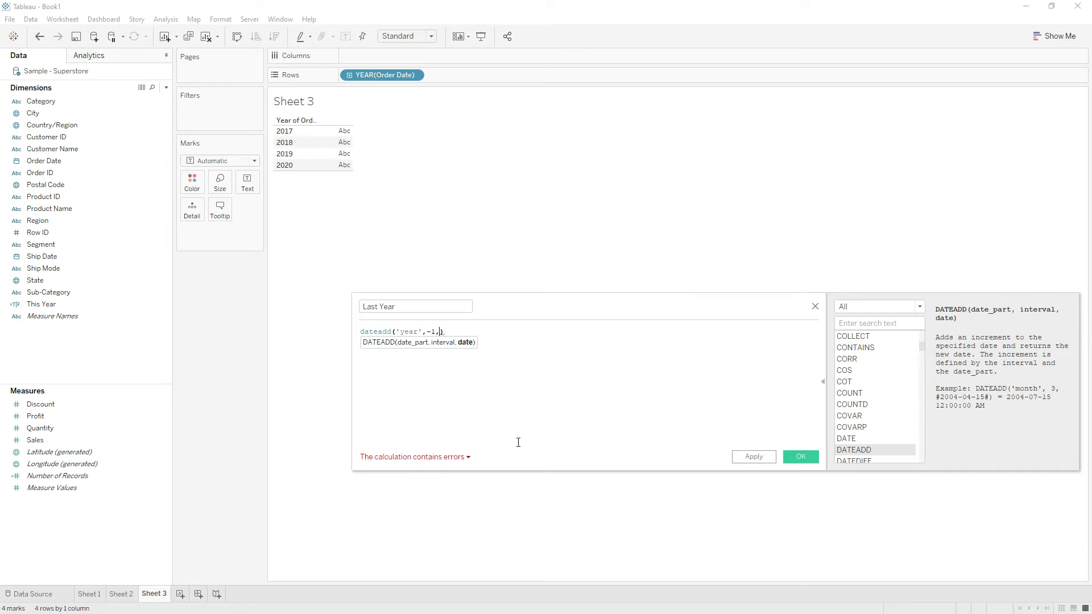
pyautogui.write('TODAY()')
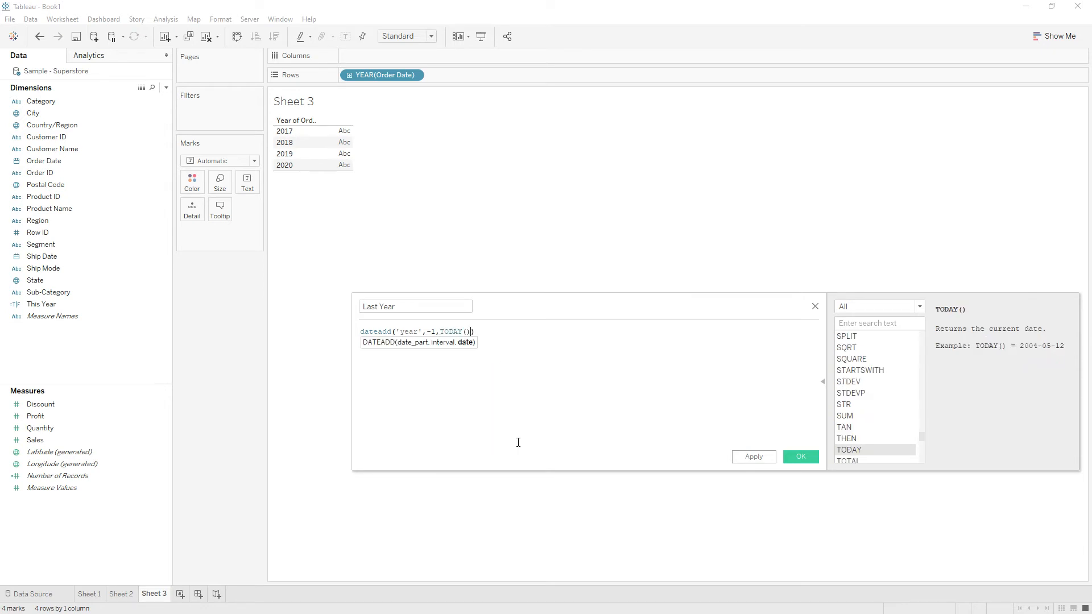
pyautogui.write(')=')
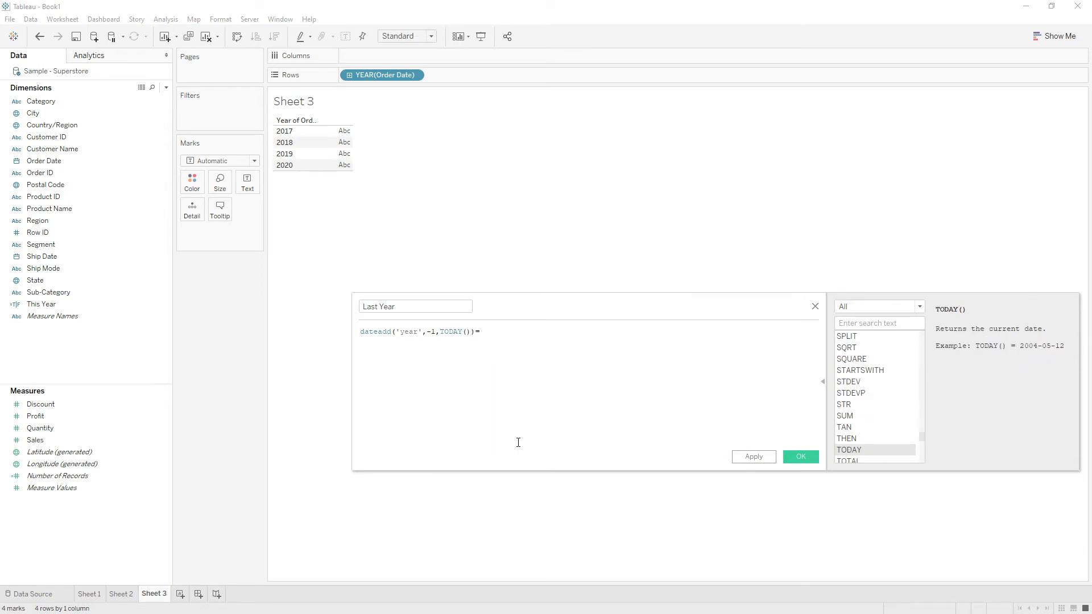
pyautogui.write('=year')
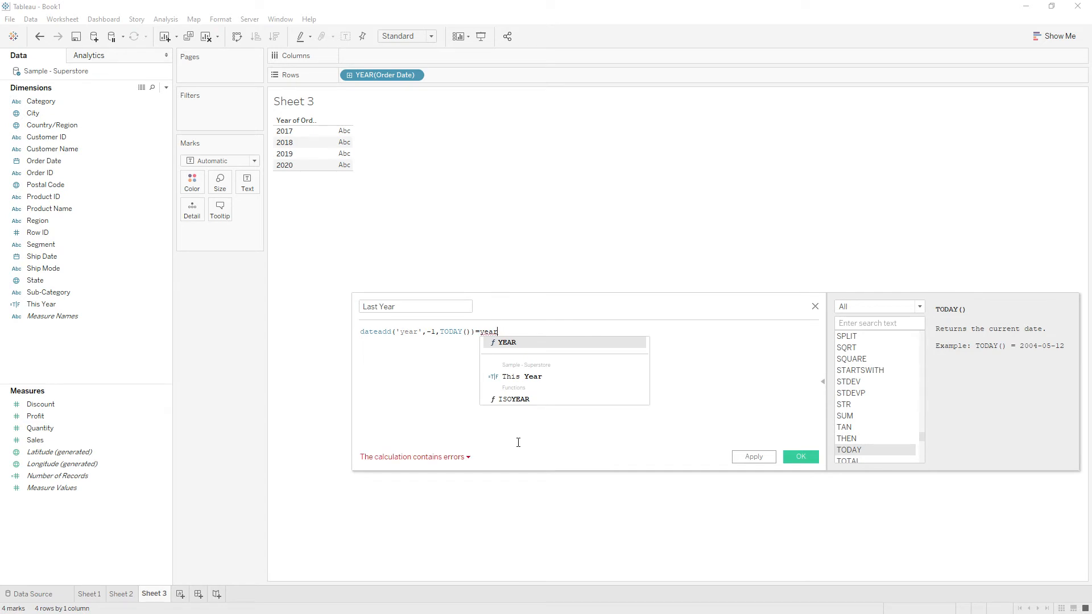
pyautogui.press('Backspace')
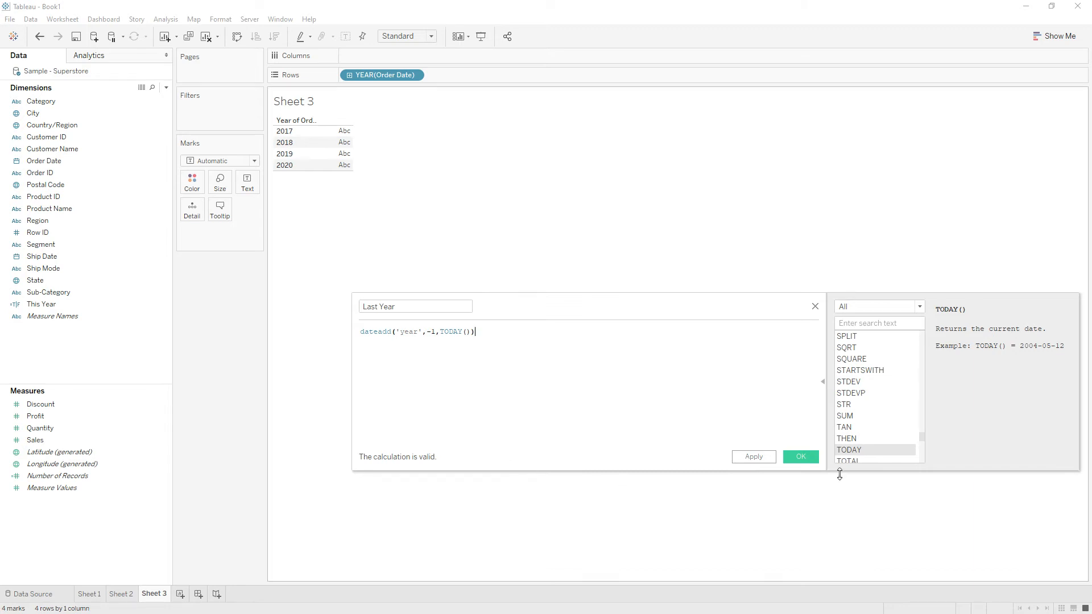
pyautogui.click(799, 457)
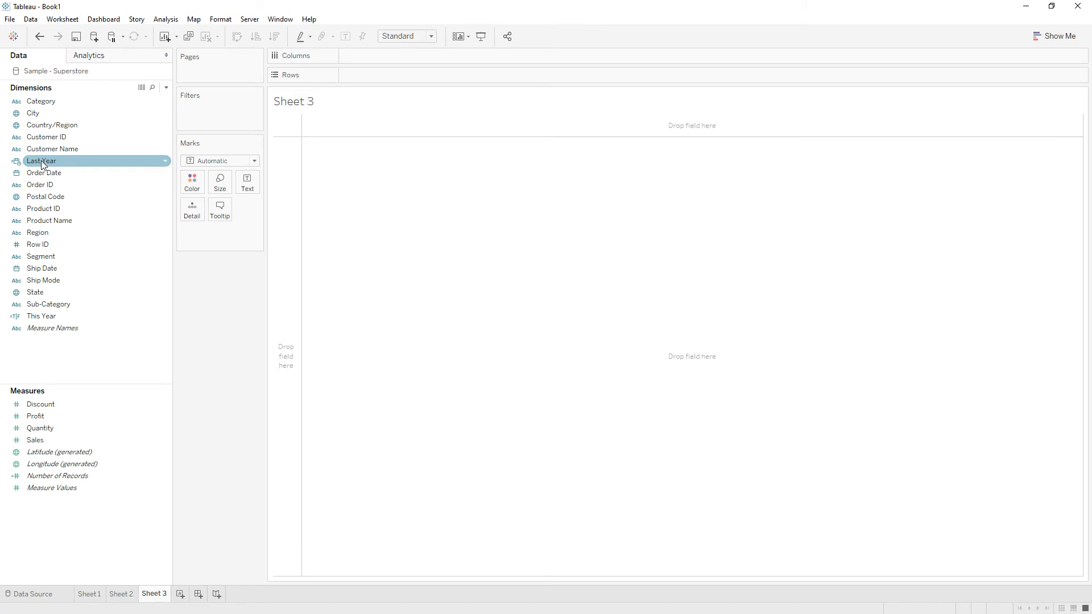
pyautogui.moveTo(42, 161); pyautogui.dragTo(382, 75)
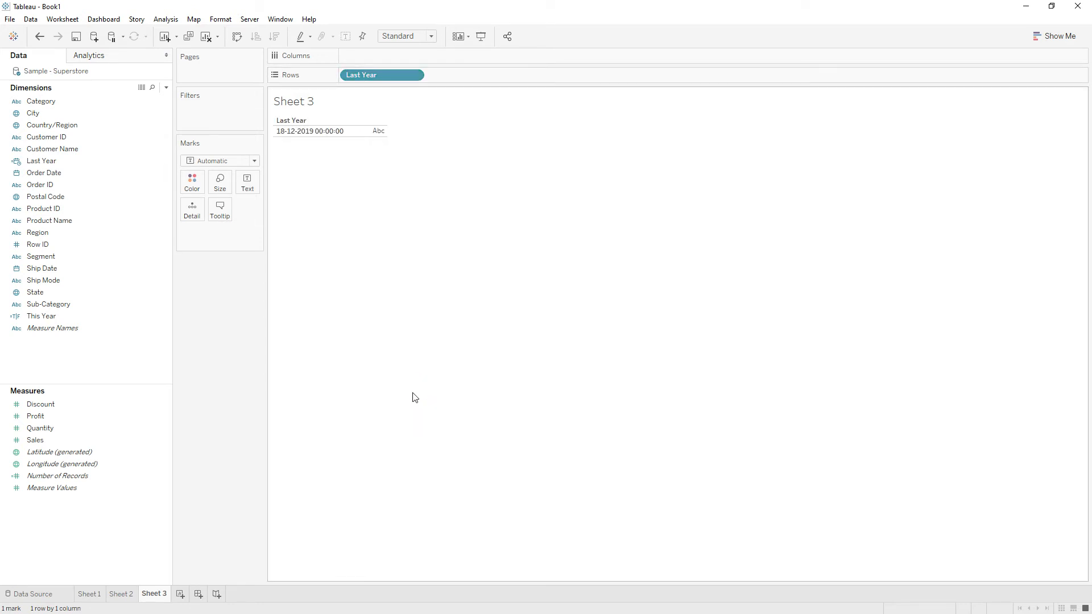
pyautogui.moveTo(285, 143)
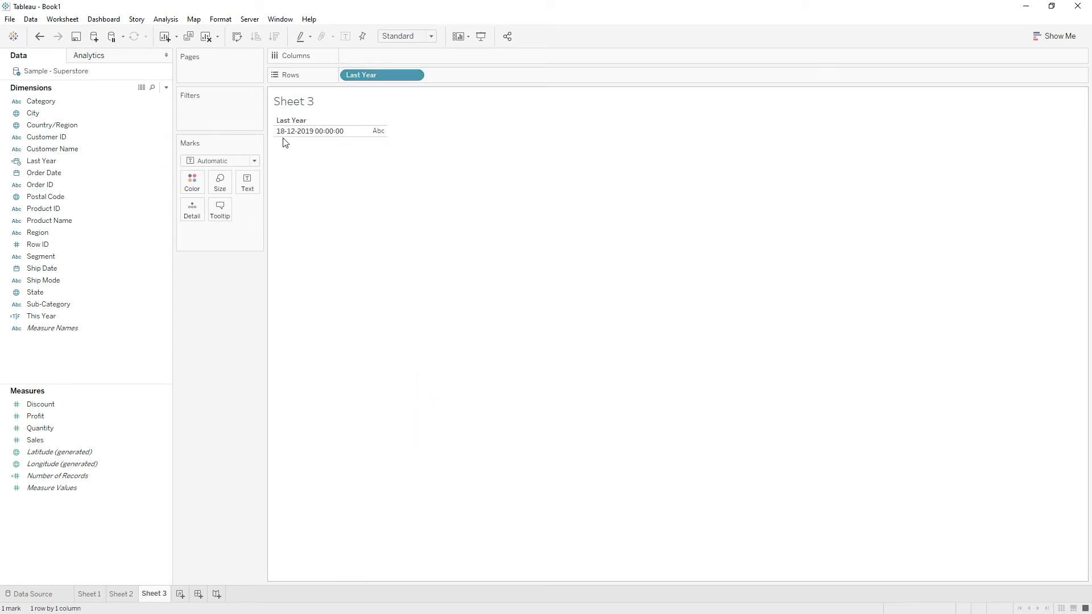
pyautogui.click(310, 131)
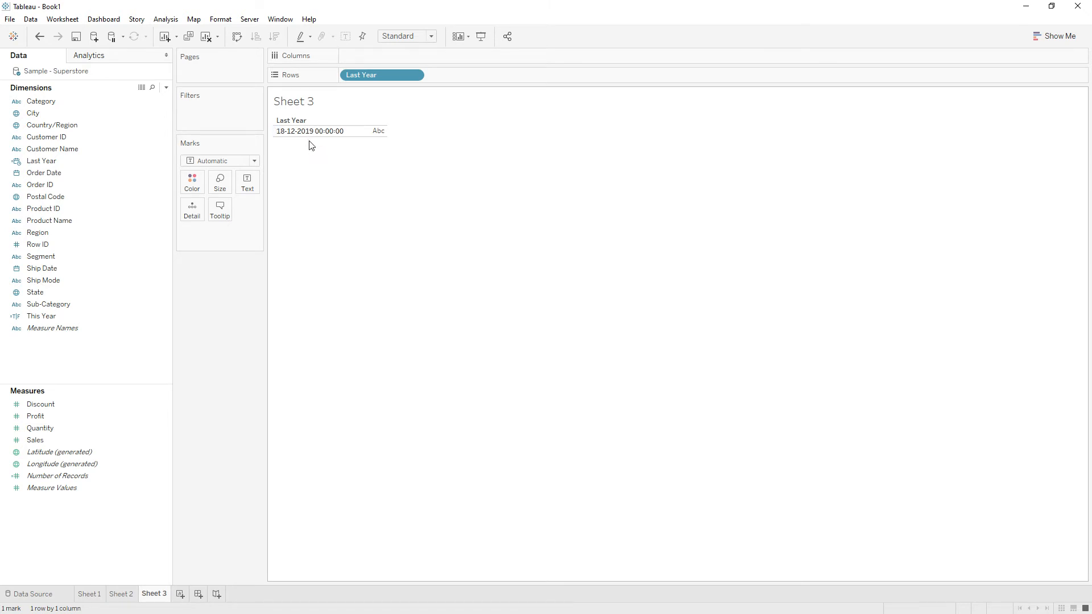
pyautogui.click(42, 161)
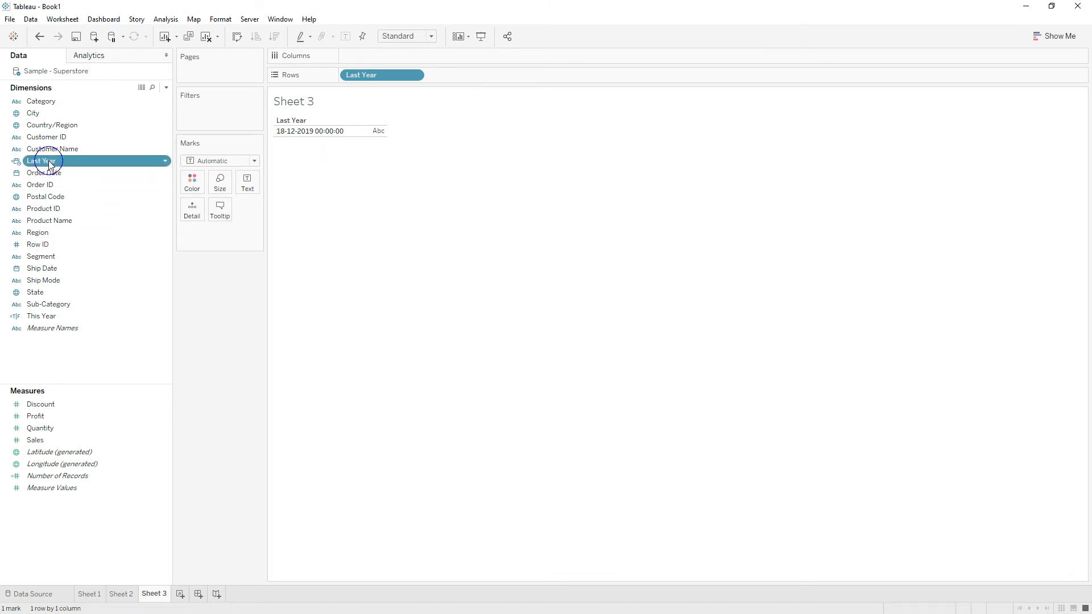
# Edit Last Year to year(dateadd('year',-1,TODAY()))=year([Order Date]) and save it
pyautogui.doubleClick(41, 160)
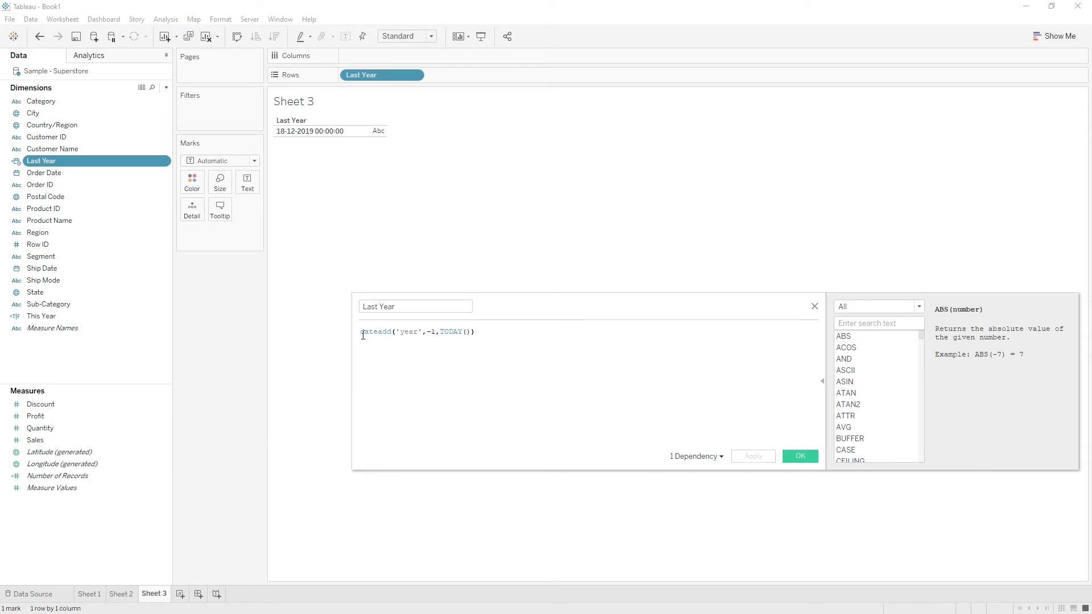
pyautogui.write('year(')
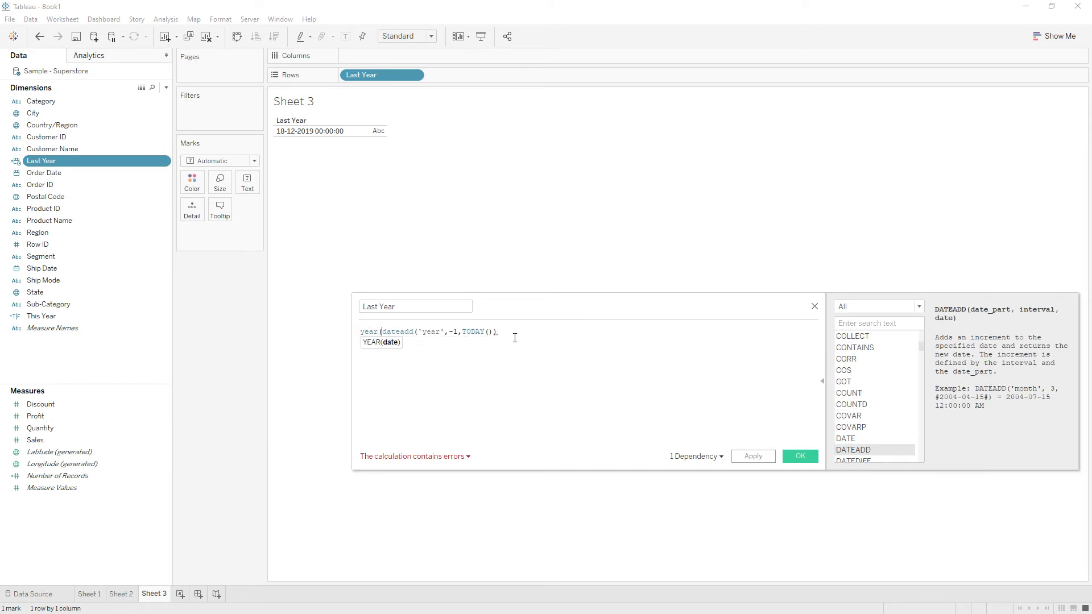
pyautogui.write(')')
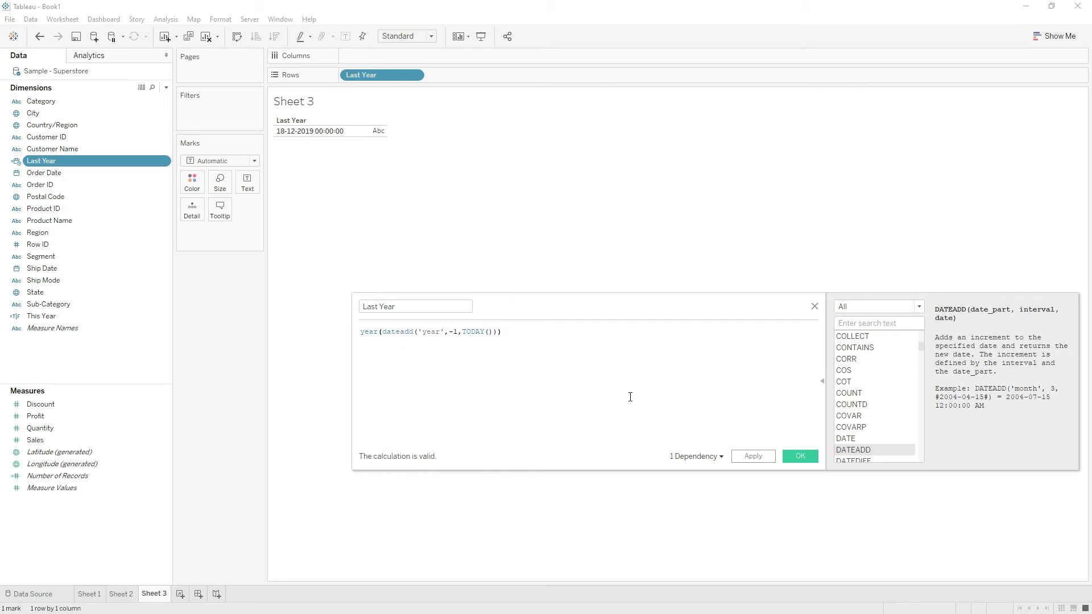
pyautogui.click(752, 456)
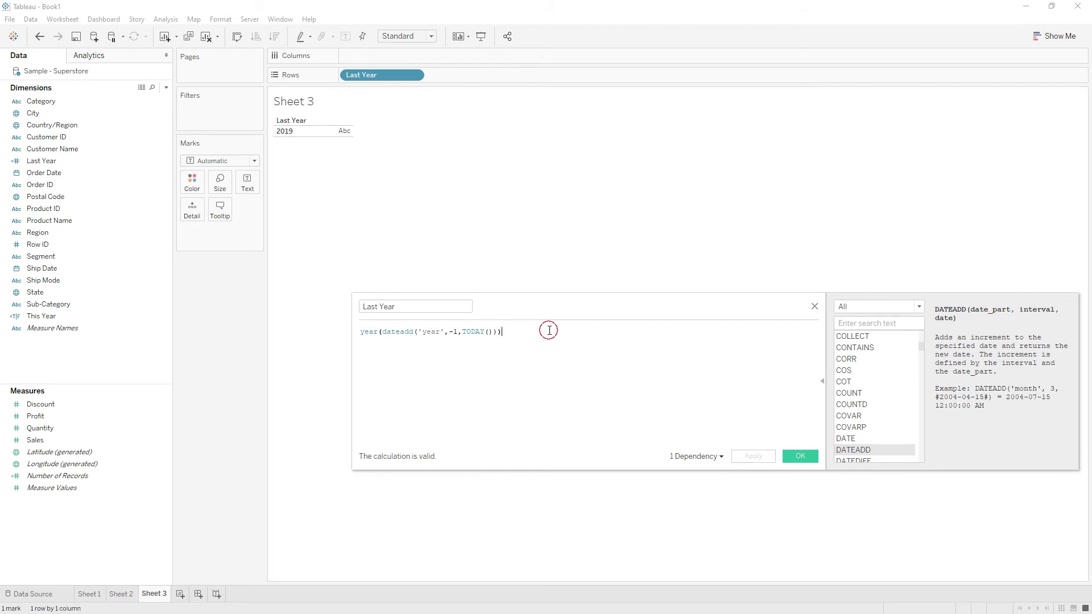
pyautogui.write('=year')
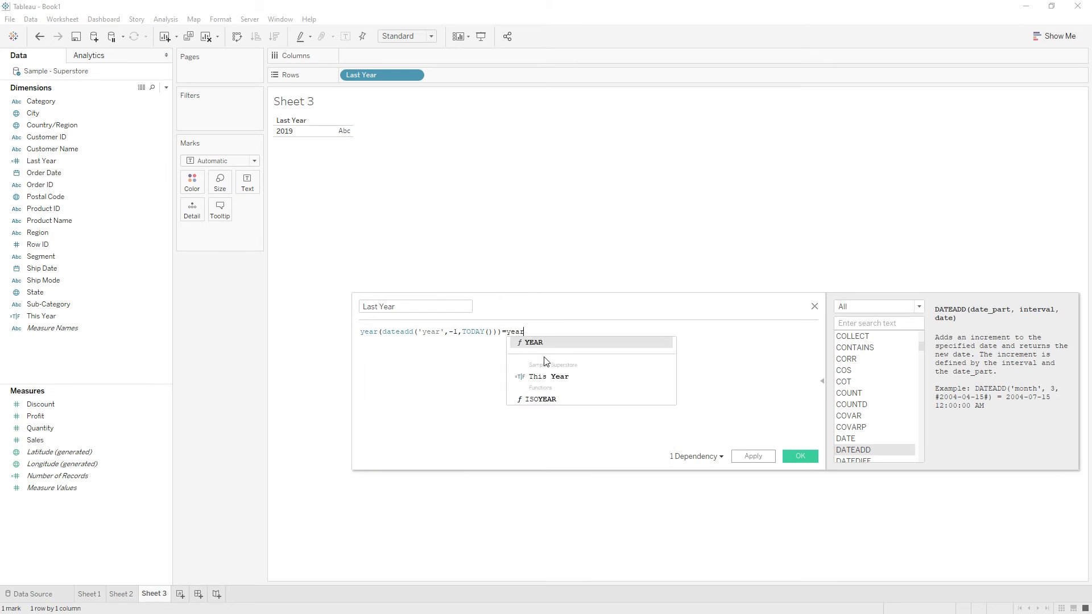
pyautogui.write('(')
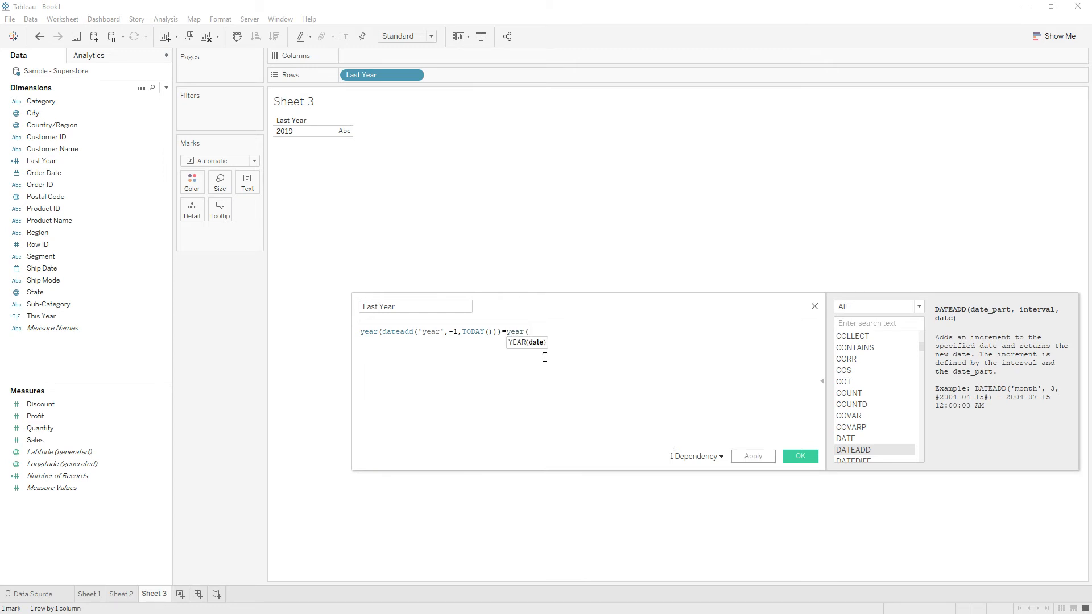
pyautogui.write('[Order Date])')
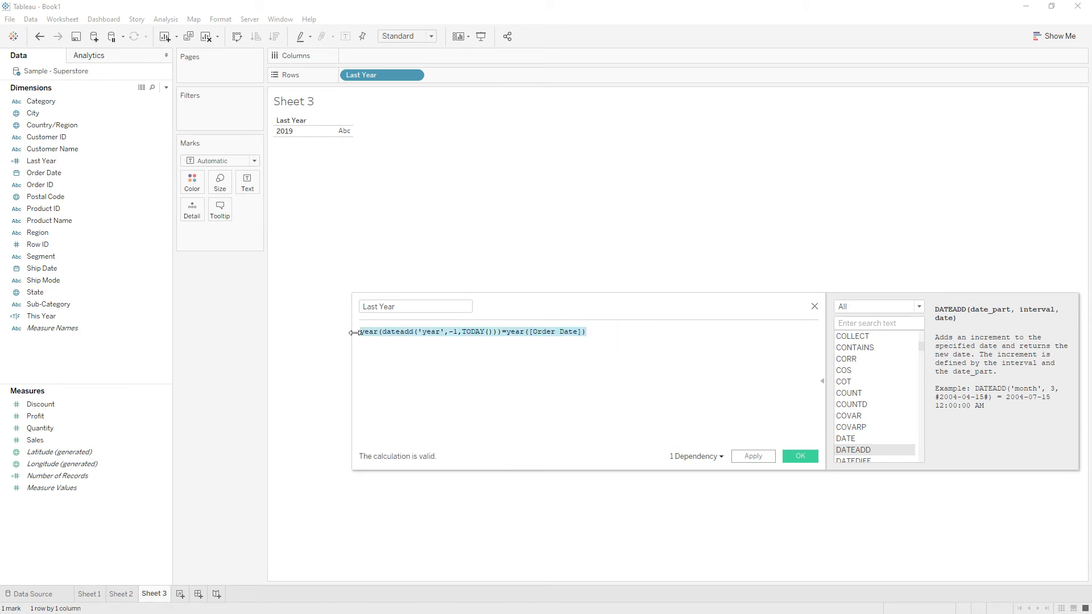
pyautogui.click(800, 456)
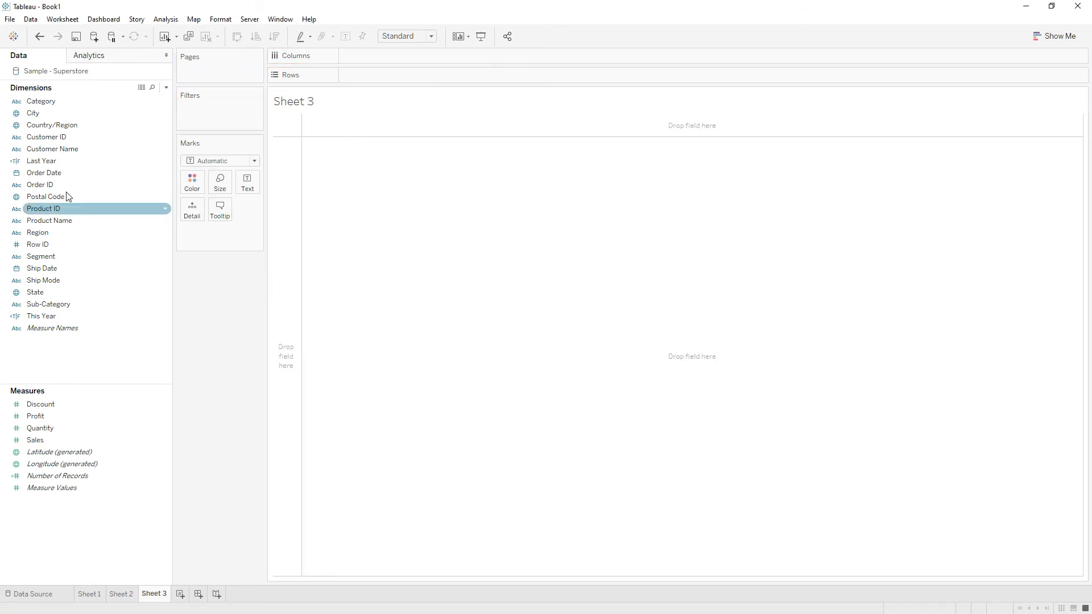
pyautogui.moveTo(45, 173); pyautogui.dragTo(382, 75)
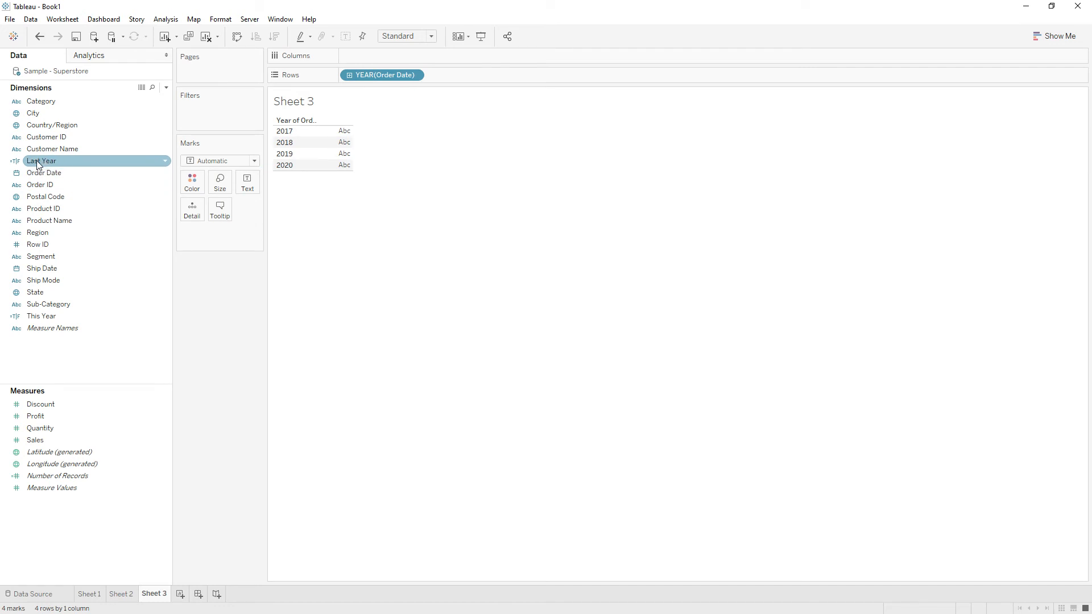
pyautogui.moveTo(42, 160); pyautogui.dragTo(250, 183)
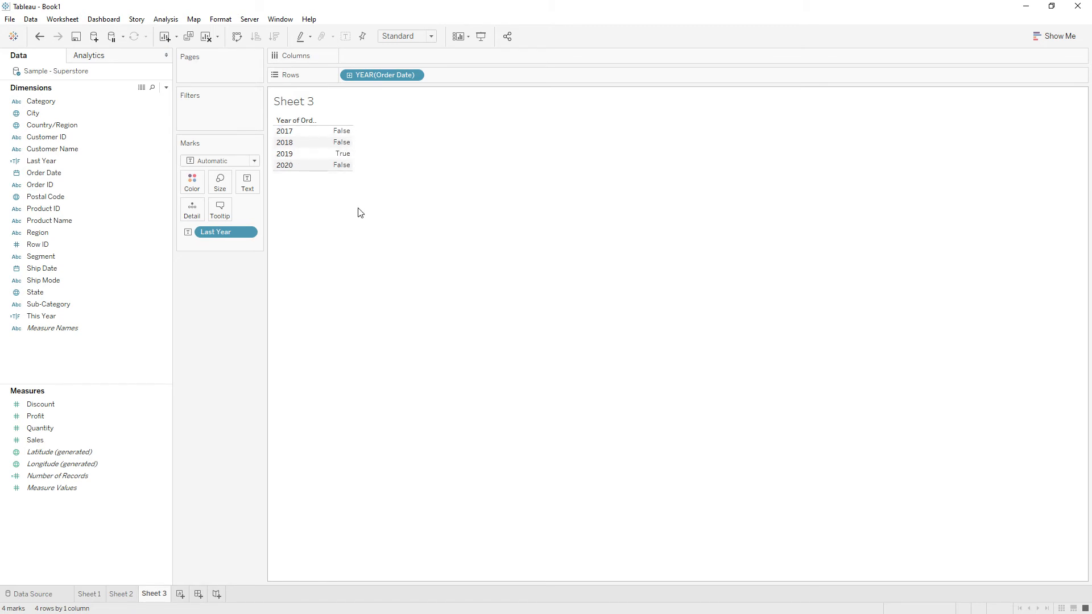
pyautogui.moveTo(91, 359)
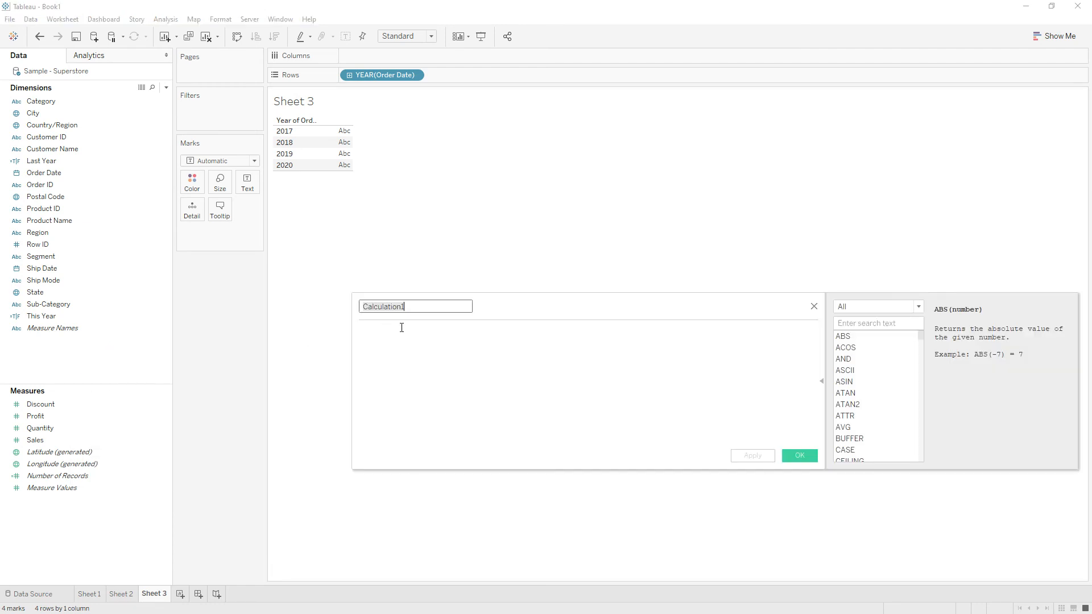
# Define This Year Sales as IF [This Year] THEN [Sales] END
pyautogui.write('This Year Sales')
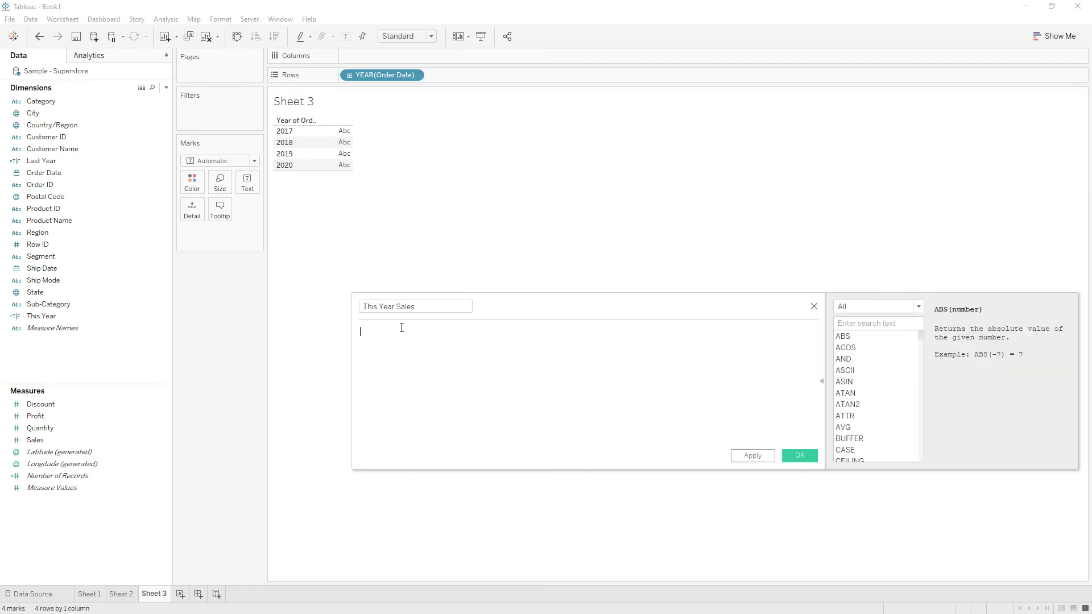
pyautogui.write('if [This Year]')
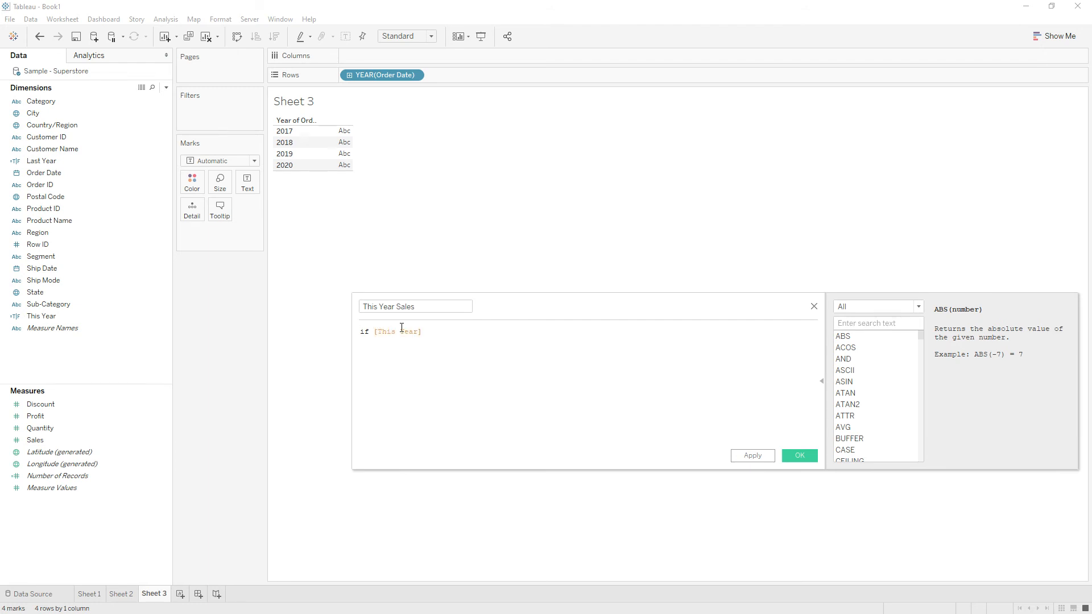
pyautogui.write('then sal')
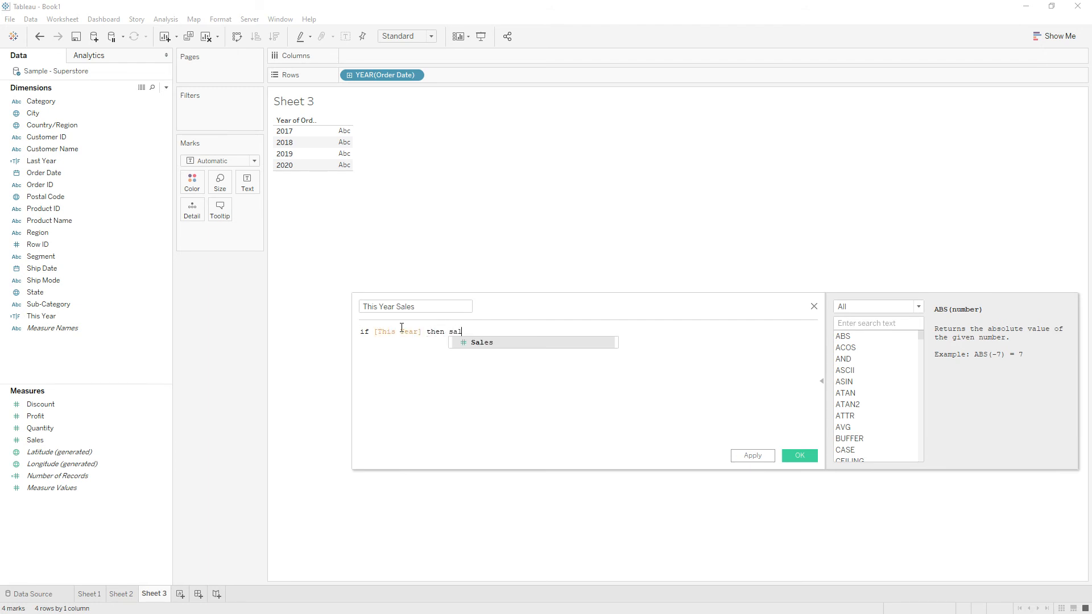
pyautogui.write('[Sales] END')
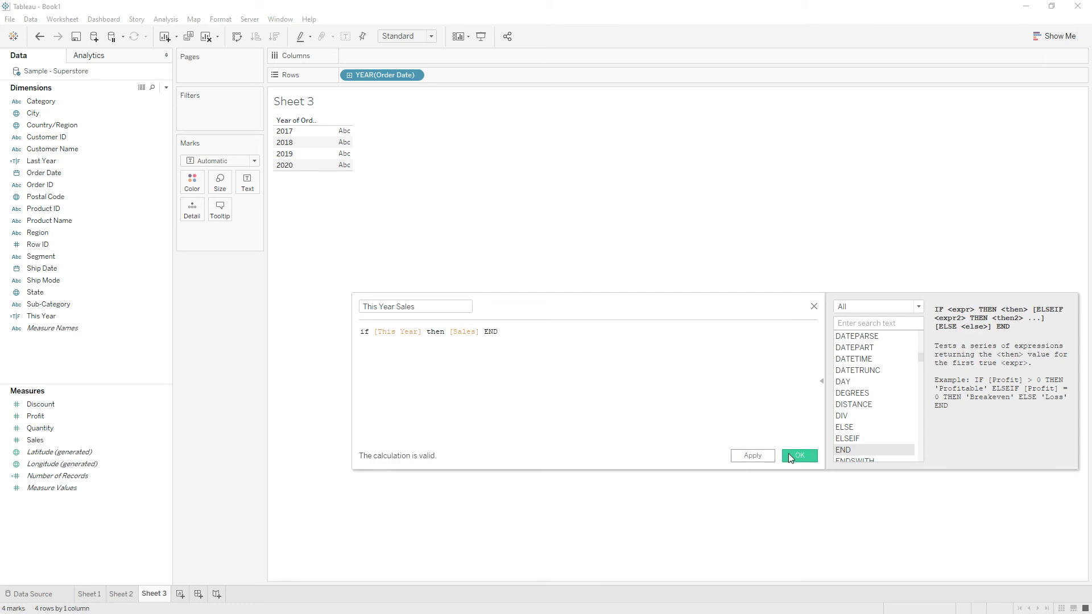
# Duplicate This Year Sales into Last Year Sales using IF [Last Year] THEN [Sales] END
pyautogui.rightClick(51, 451)
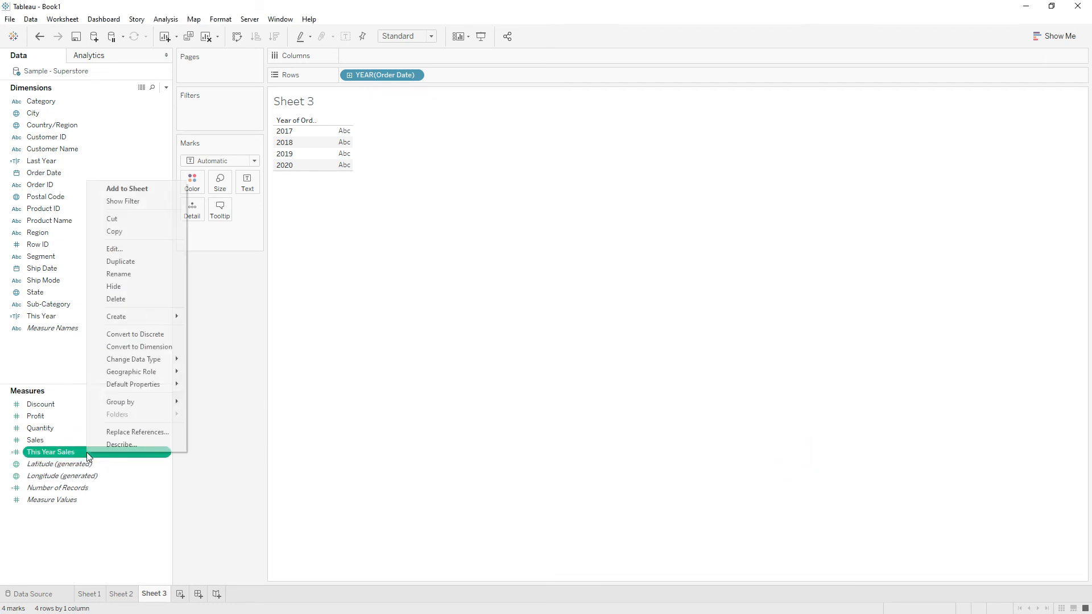
pyautogui.click(120, 262)
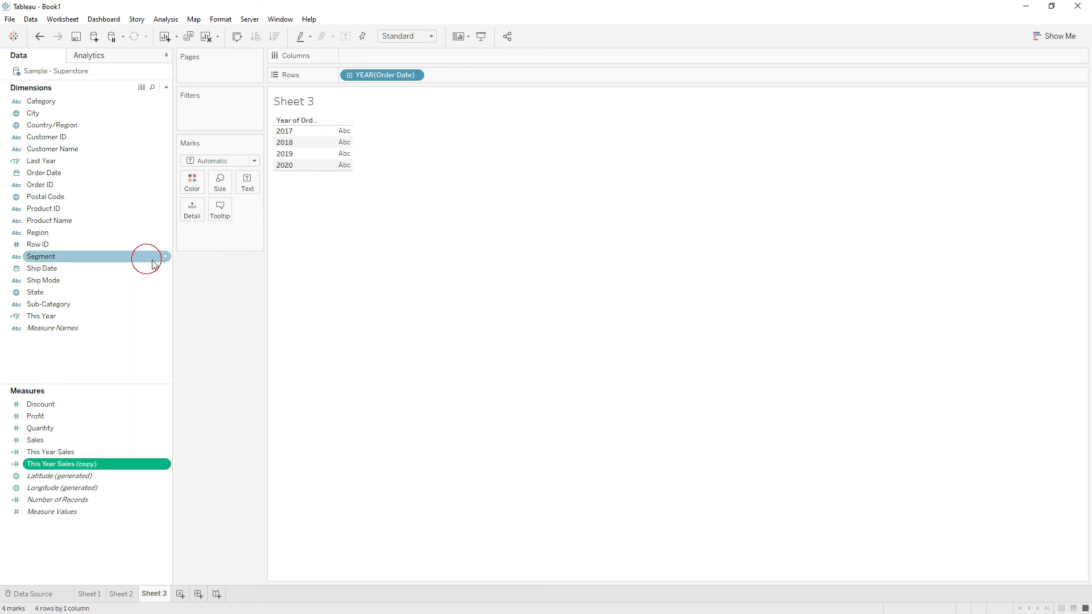
pyautogui.doubleClick(62, 464)
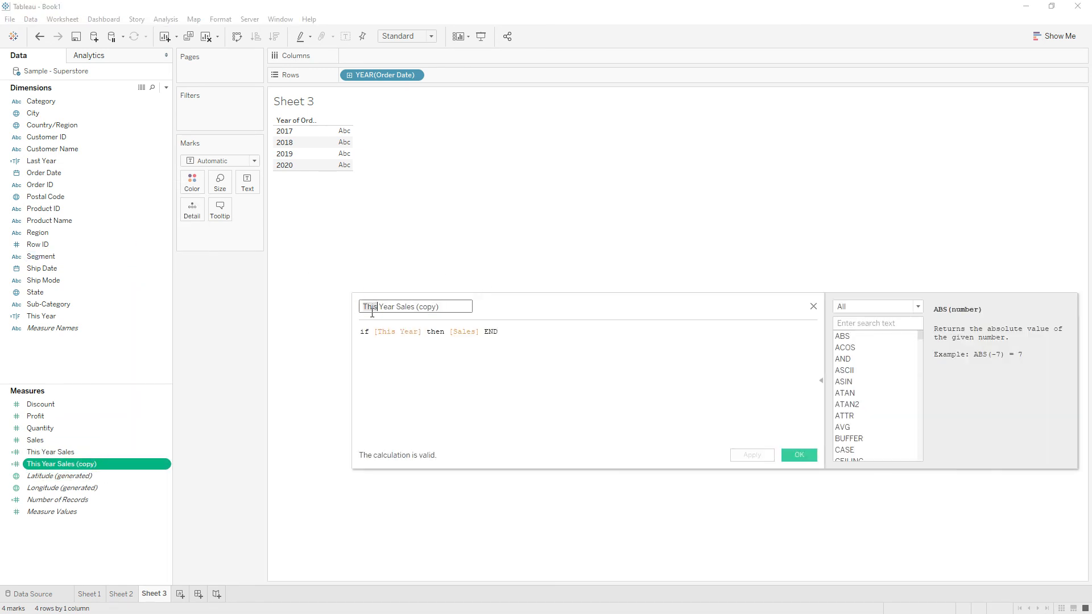
pyautogui.write('Last')
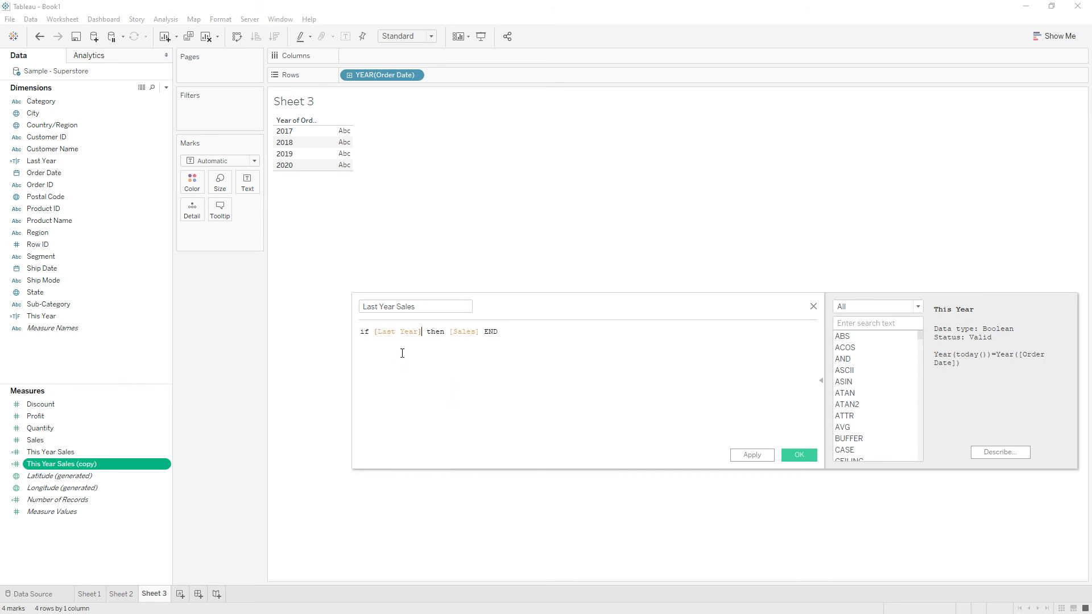
pyautogui.click(799, 455)
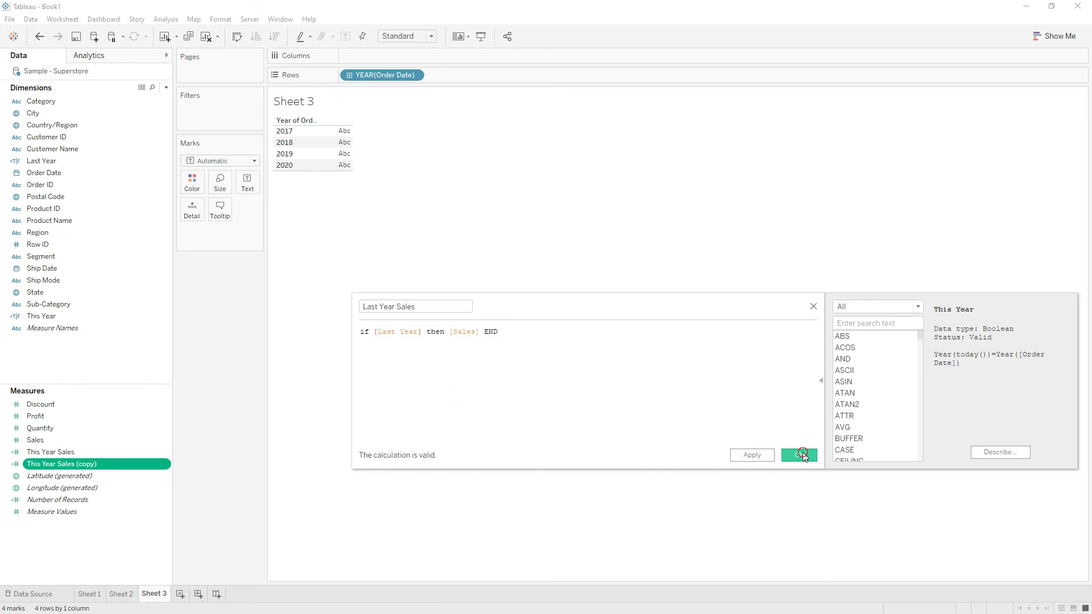
pyautogui.click(800, 455)
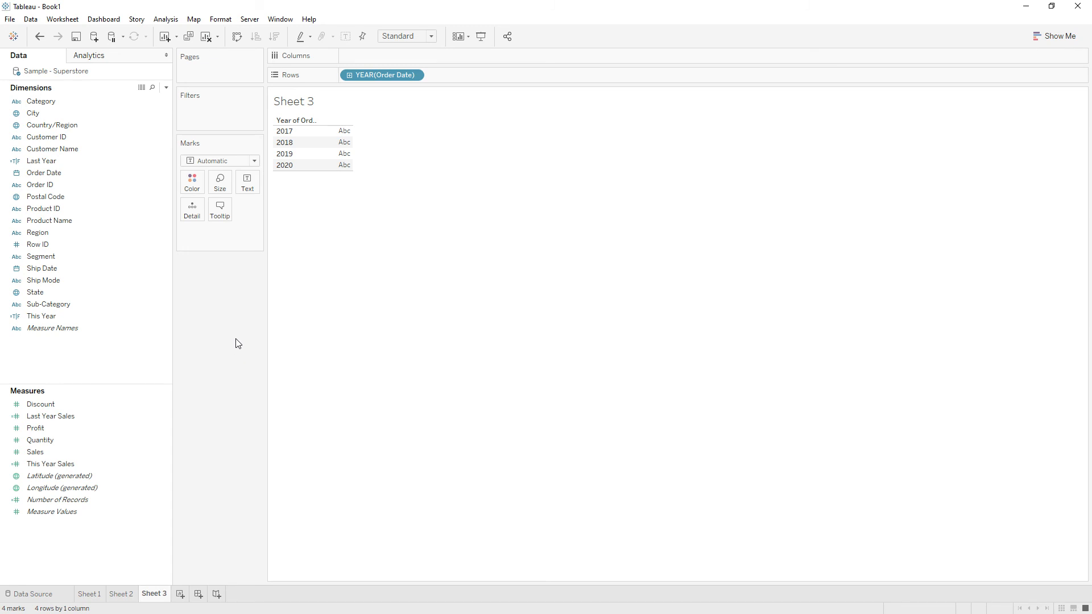
pyautogui.moveTo(342, 124)
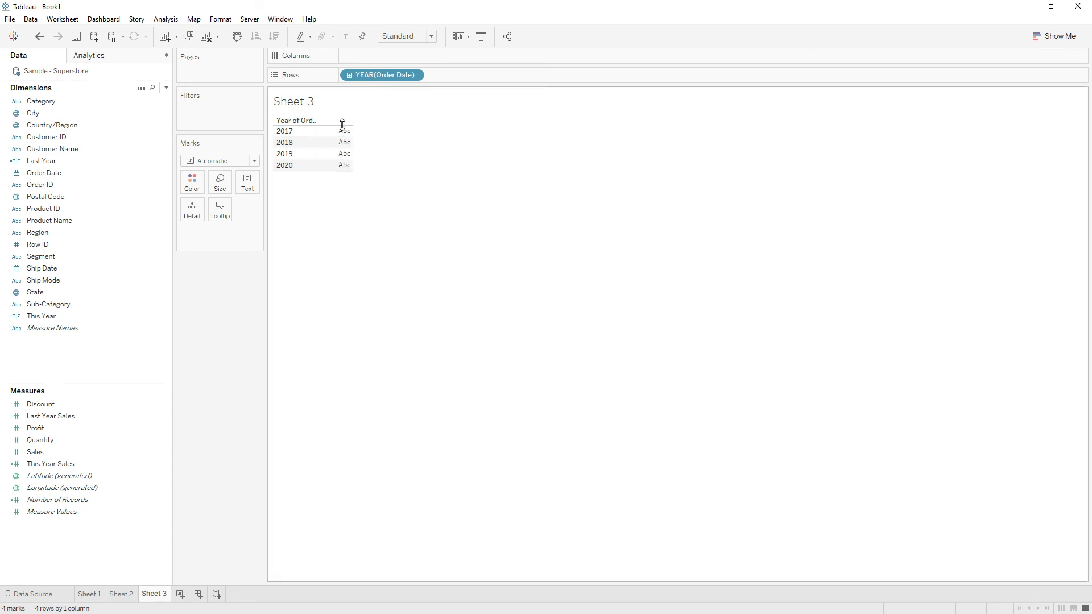
pyautogui.moveTo(136, 359)
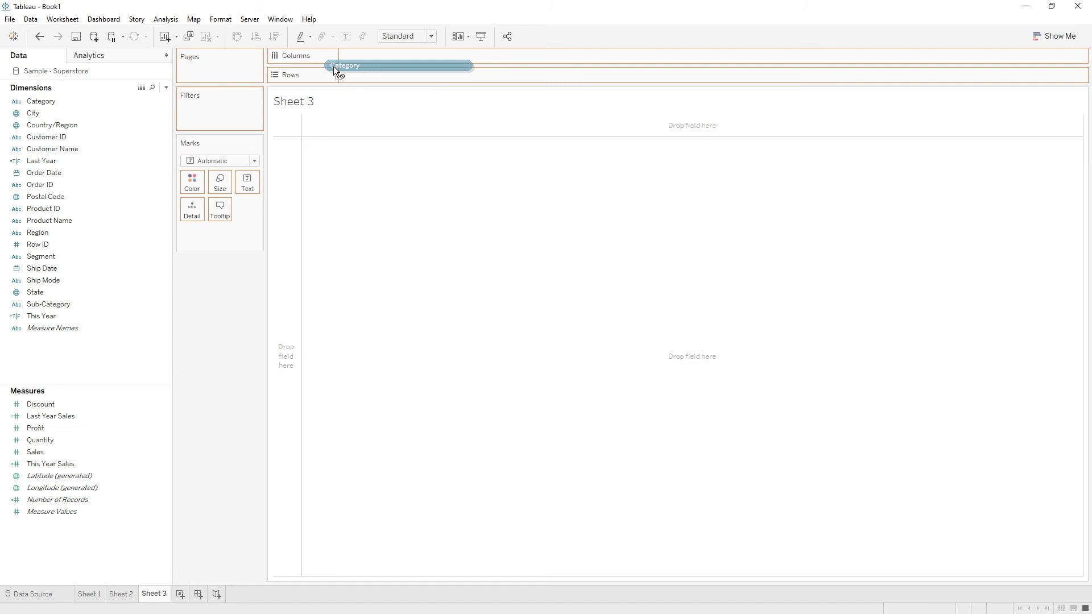
# Place Category on Columns and Measure Names on Rows, giving three category columns with empty rows
pyautogui.moveTo(342, 66); pyautogui.dragTo(362, 75)
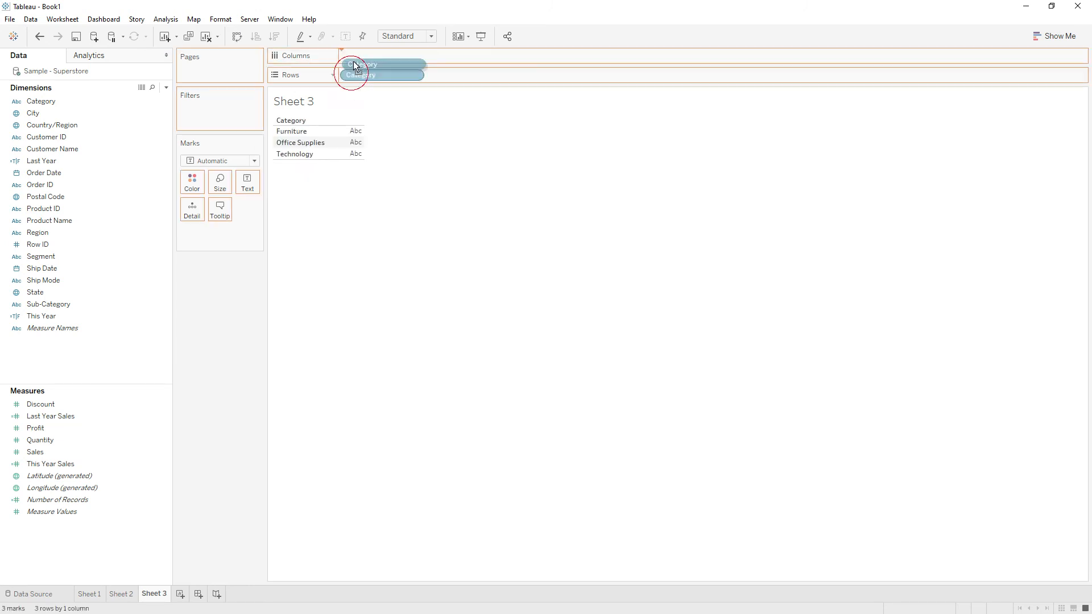
pyautogui.moveTo(355, 66); pyautogui.dragTo(382, 56)
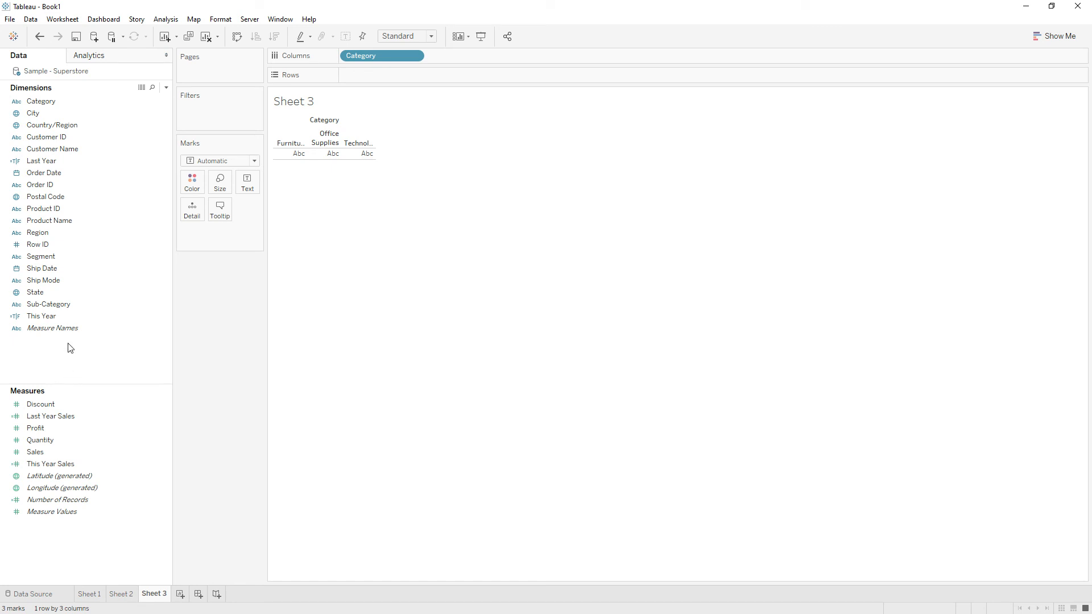
pyautogui.moveTo(51, 327); pyautogui.dragTo(382, 75)
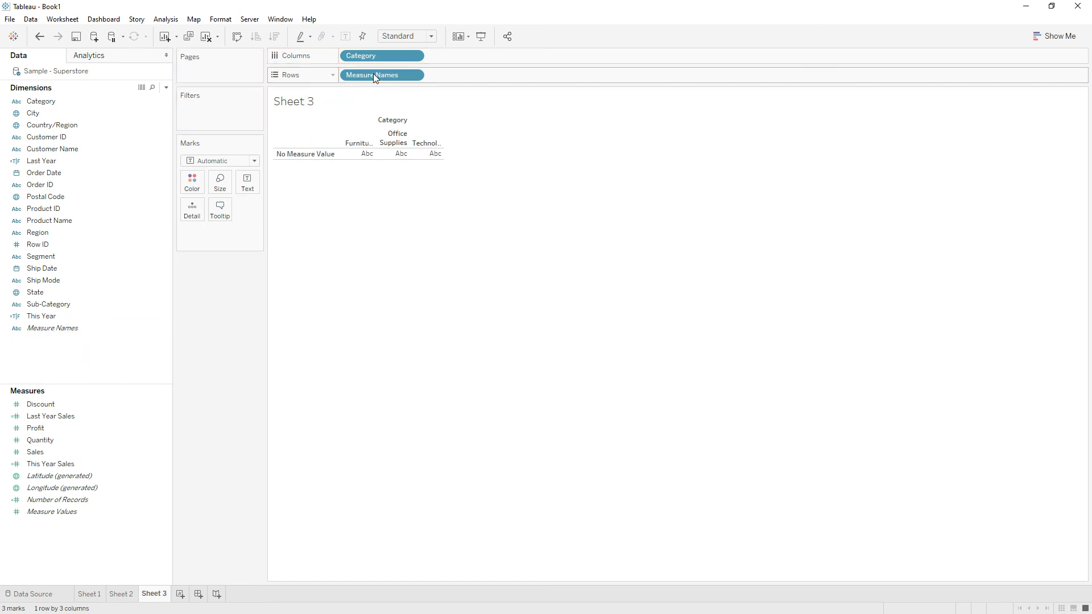
pyautogui.click(34, 292)
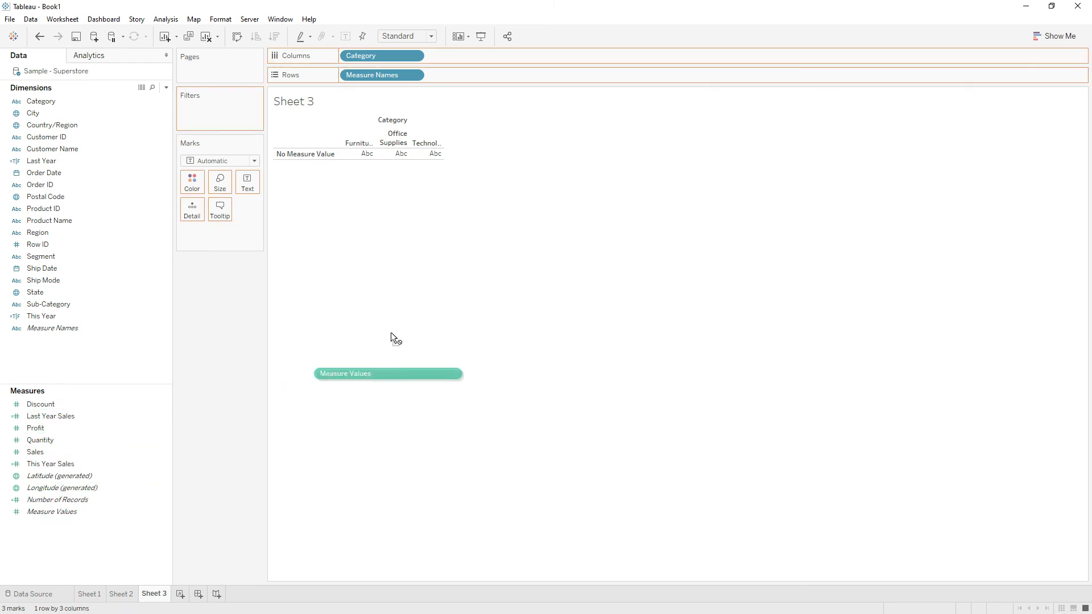
# Add Measure Values to Rows so Last Year Sales and This Year Sales bars appear per category
pyautogui.moveTo(388, 373); pyautogui.dragTo(467, 75)
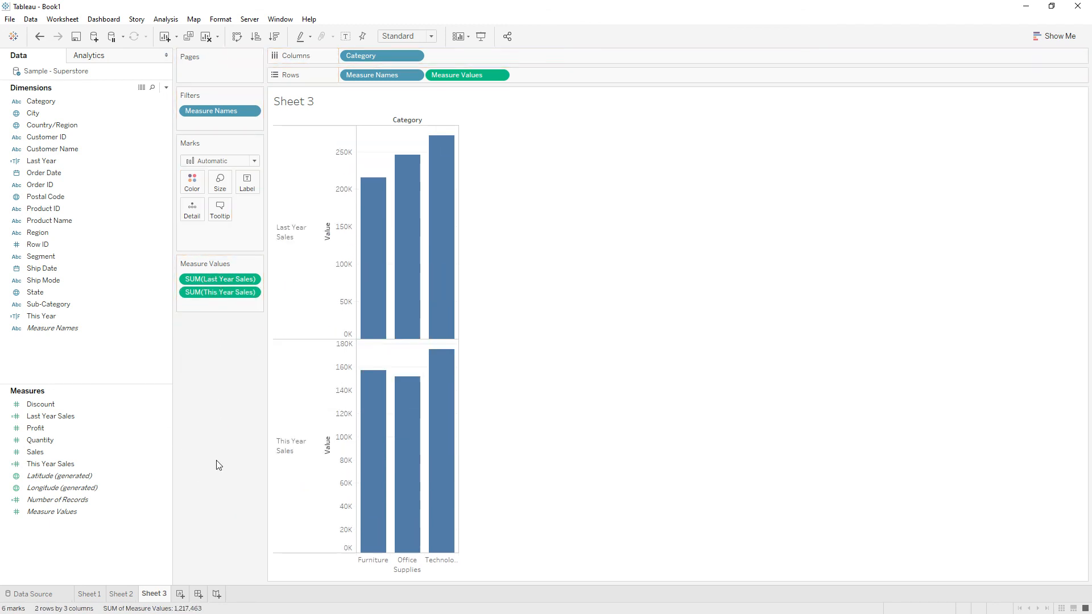
# Move Measure Names after Category on Columns so both sales bars sit side by side
pyautogui.click(373, 75)
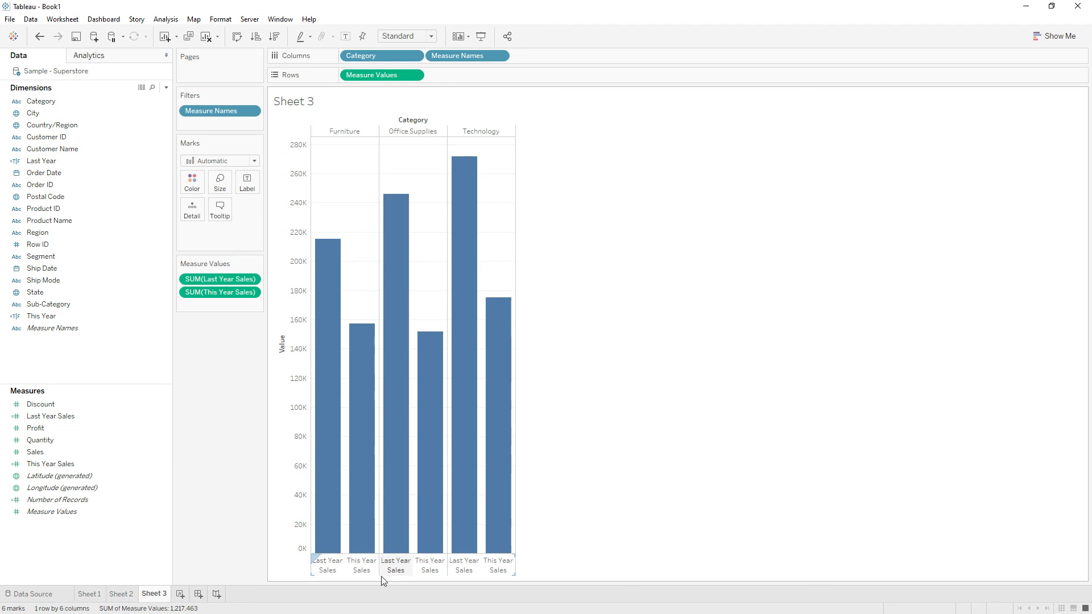
pyautogui.moveTo(368, 573)
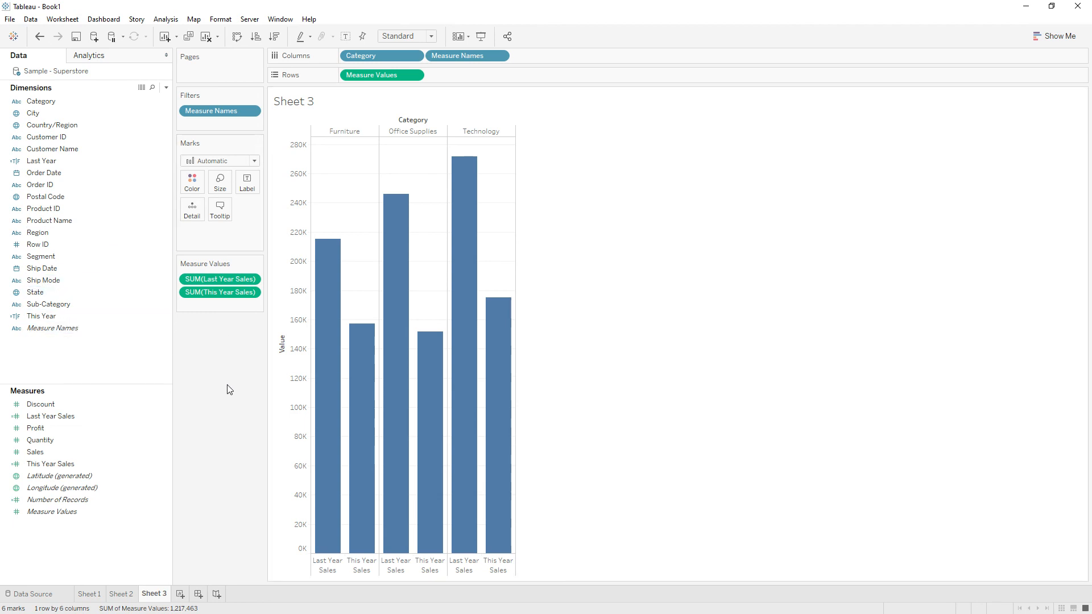
pyautogui.moveTo(224, 391)
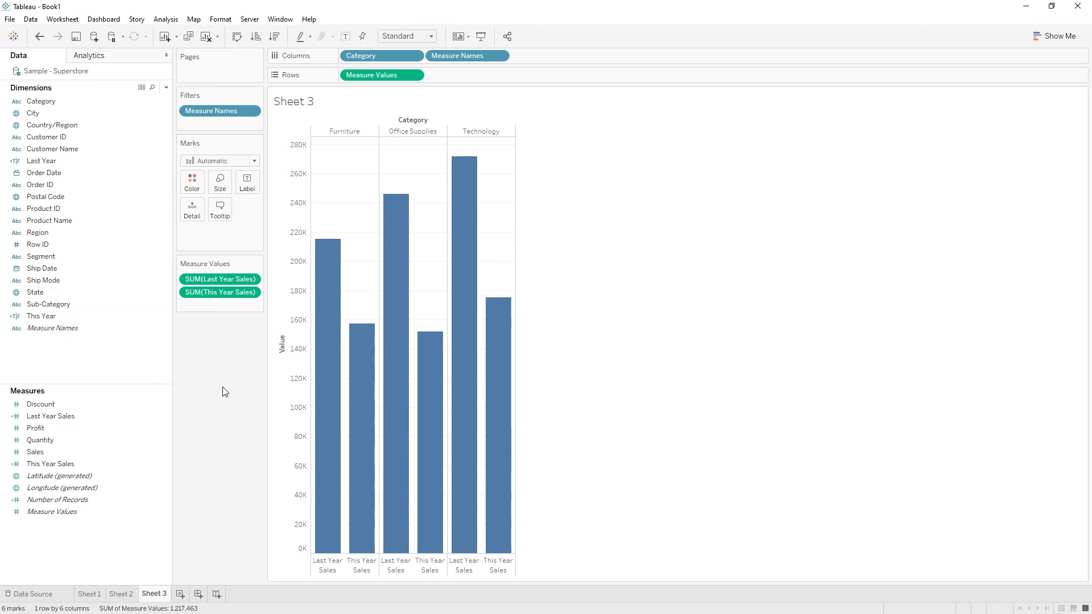
# Colour bars by Measure Names: Last Year Sales blue, This Year Sales orange, with legend
pyautogui.click(52, 328)
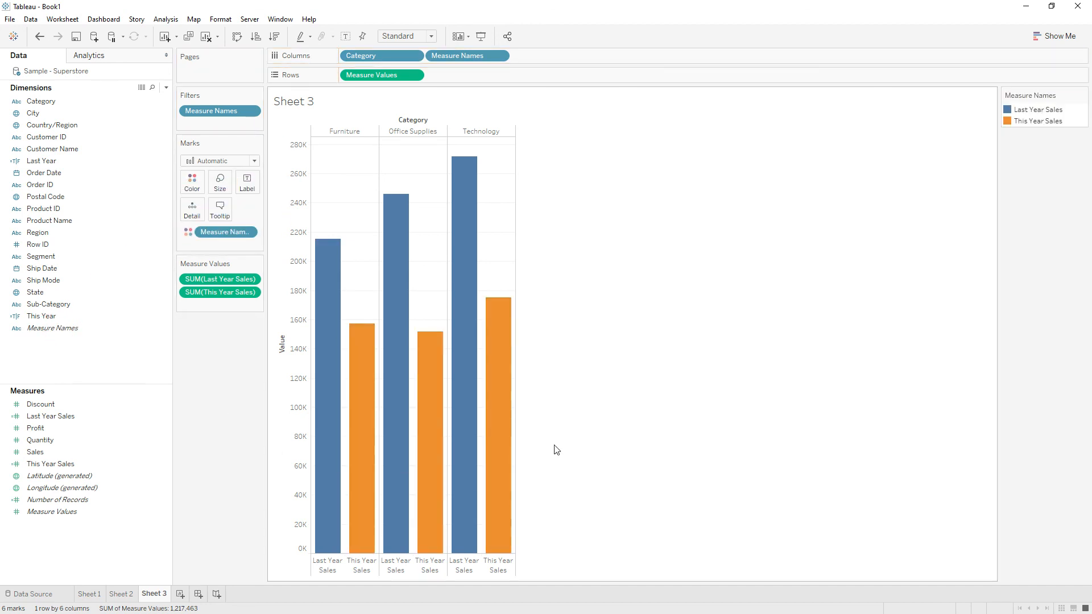
pyautogui.moveTo(580, 435)
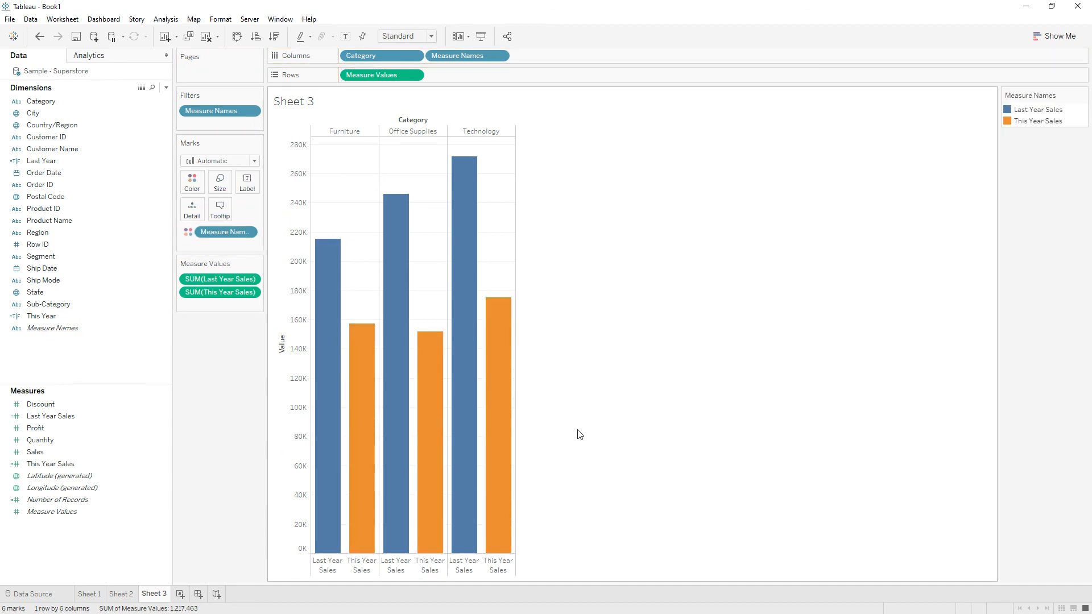